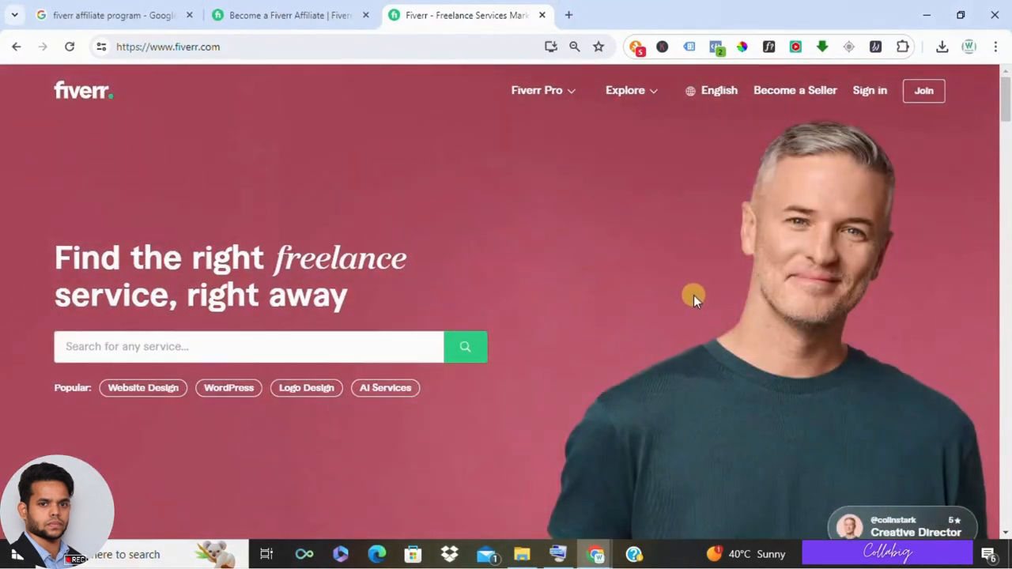
mouse_move(663, 259)
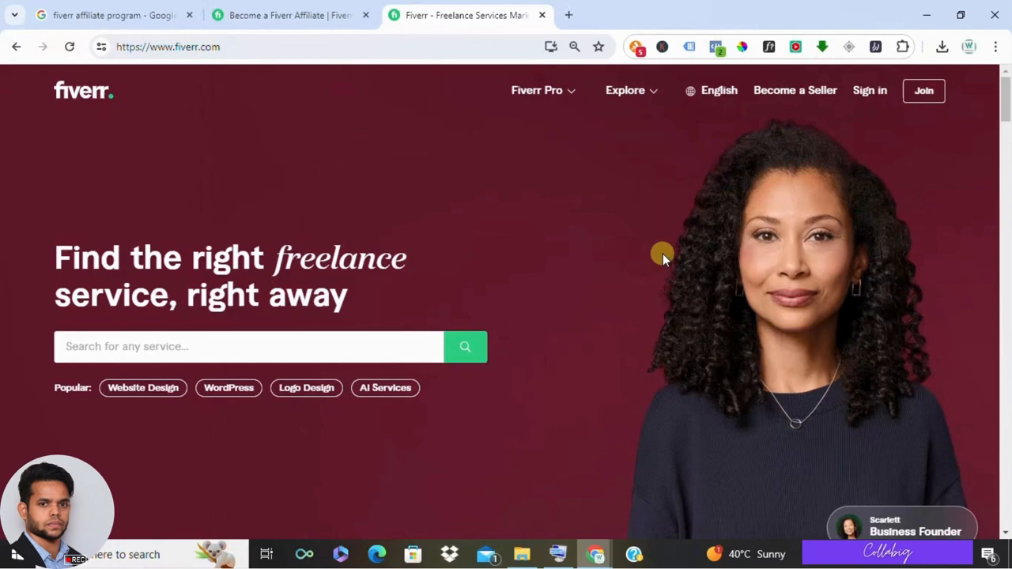
Step: Browse down and back up the Fiverr homepage to look over its content
scroll("down", 3)
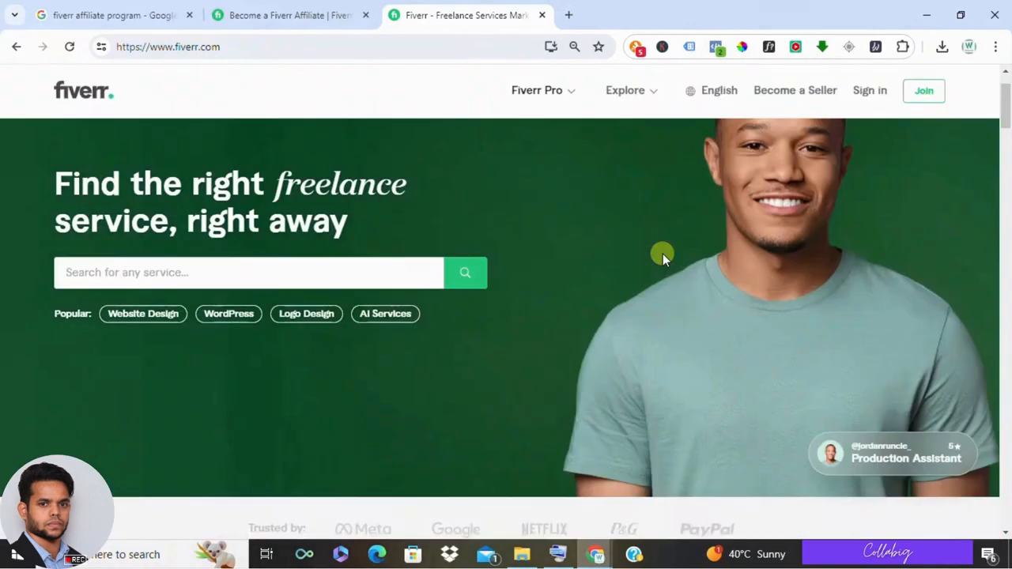
mouse_move(674, 108)
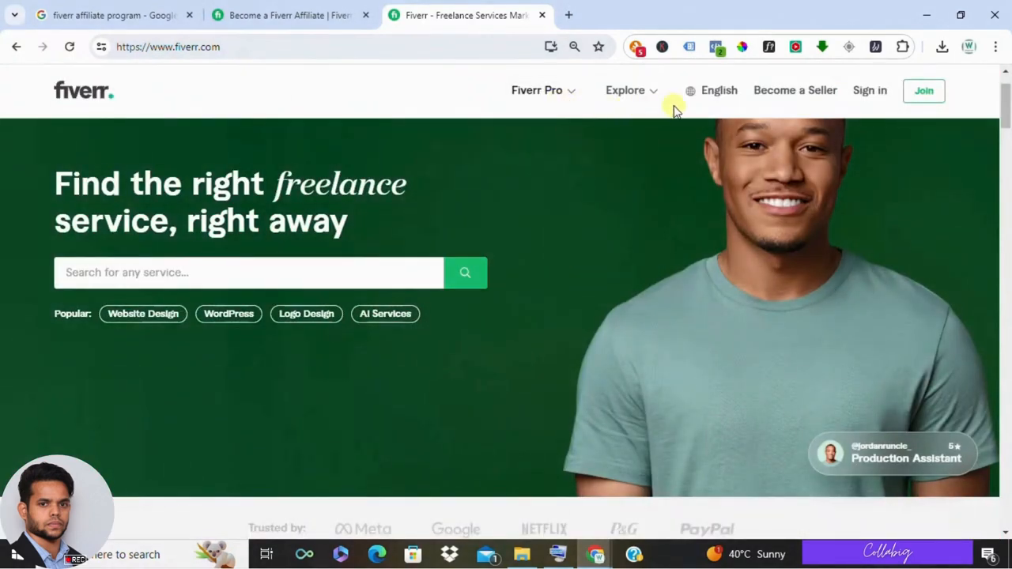
mouse_move(759, 219)
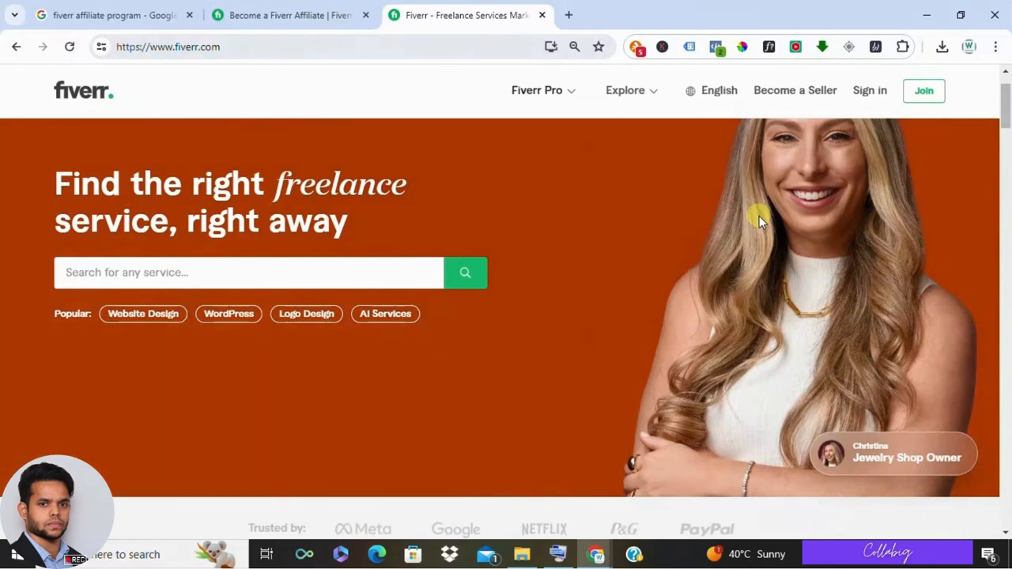
scroll("down", 3)
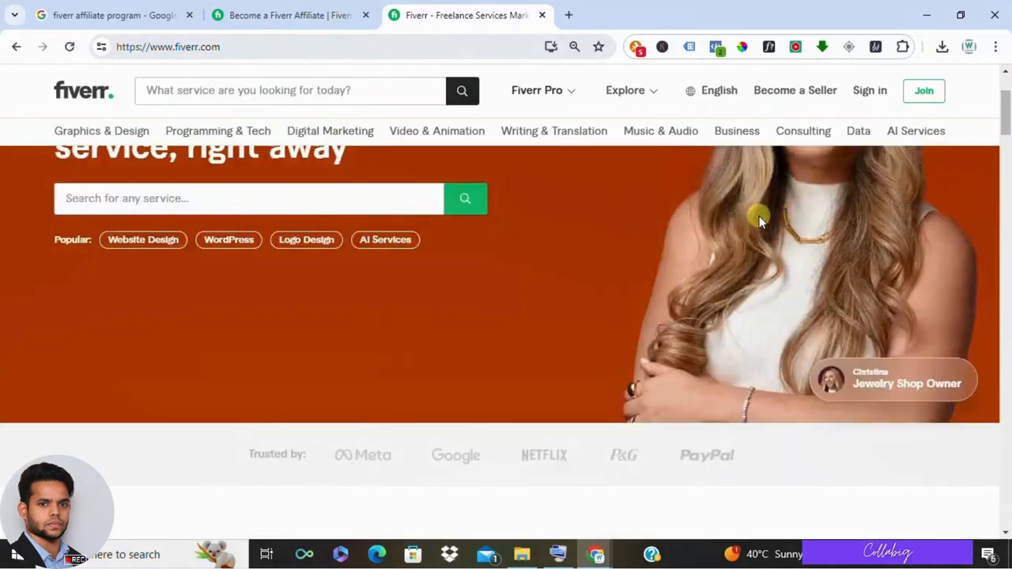
scroll("down", 3)
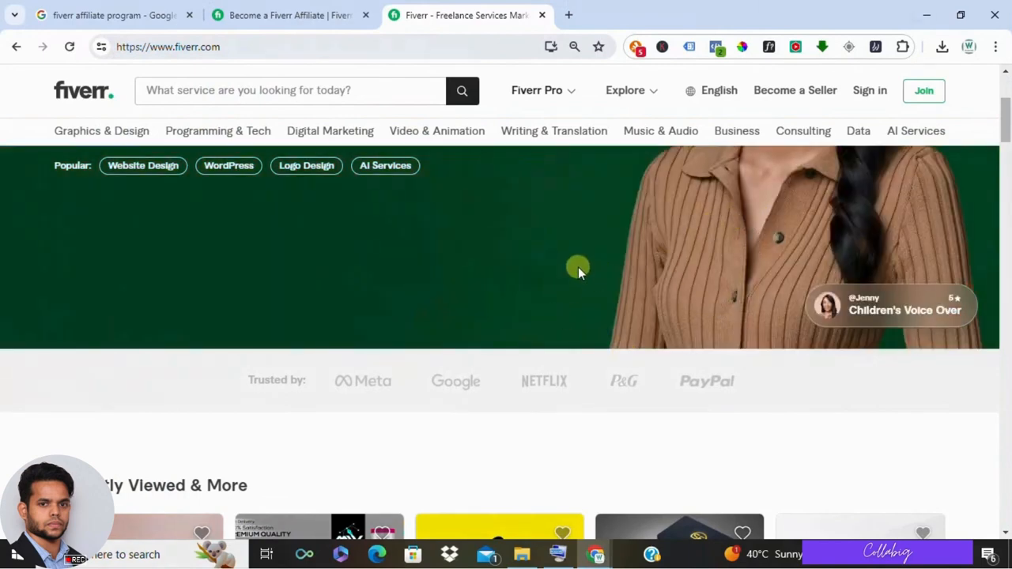
mouse_move(547, 272)
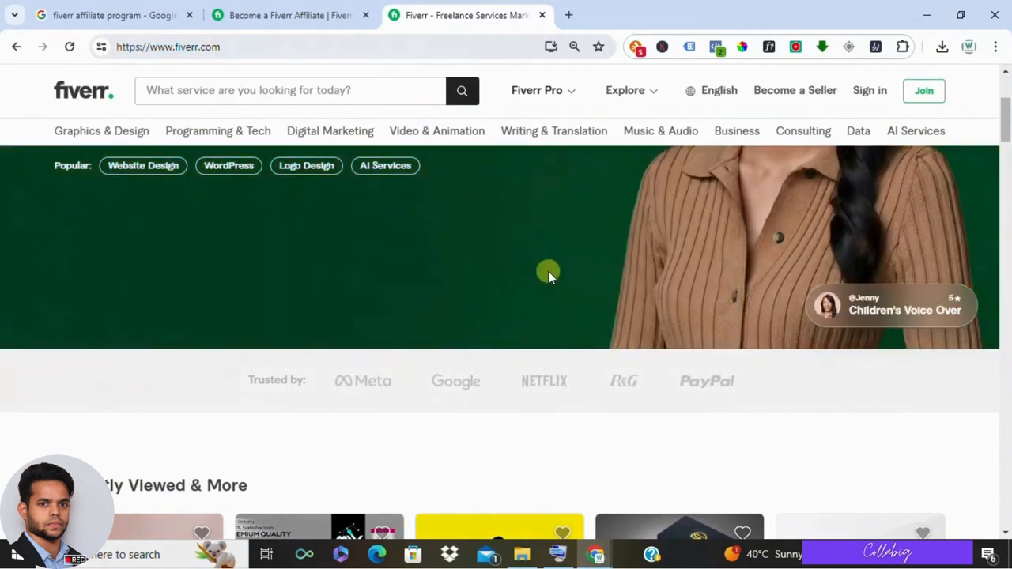
mouse_move(553, 231)
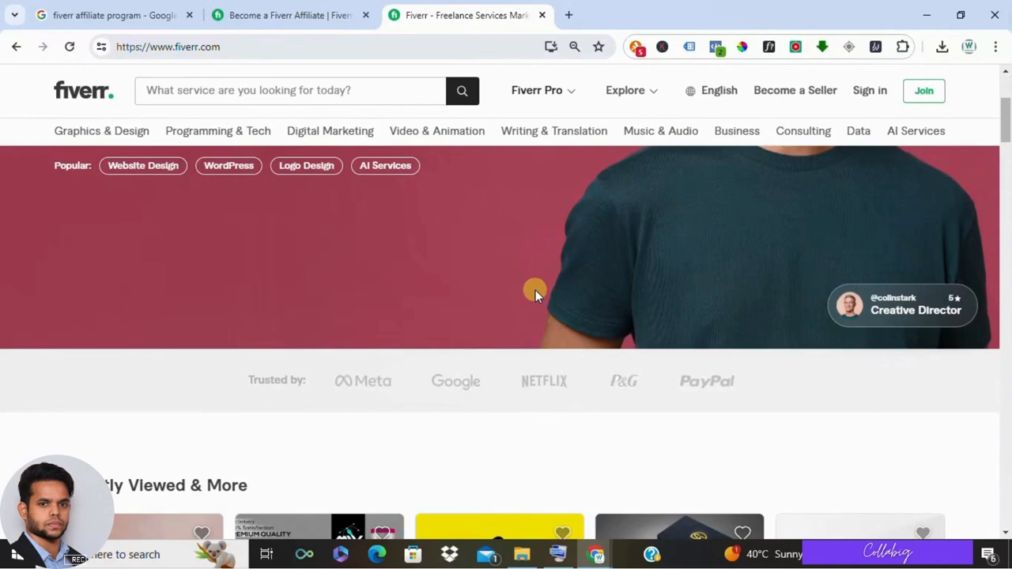
scroll("up", 3)
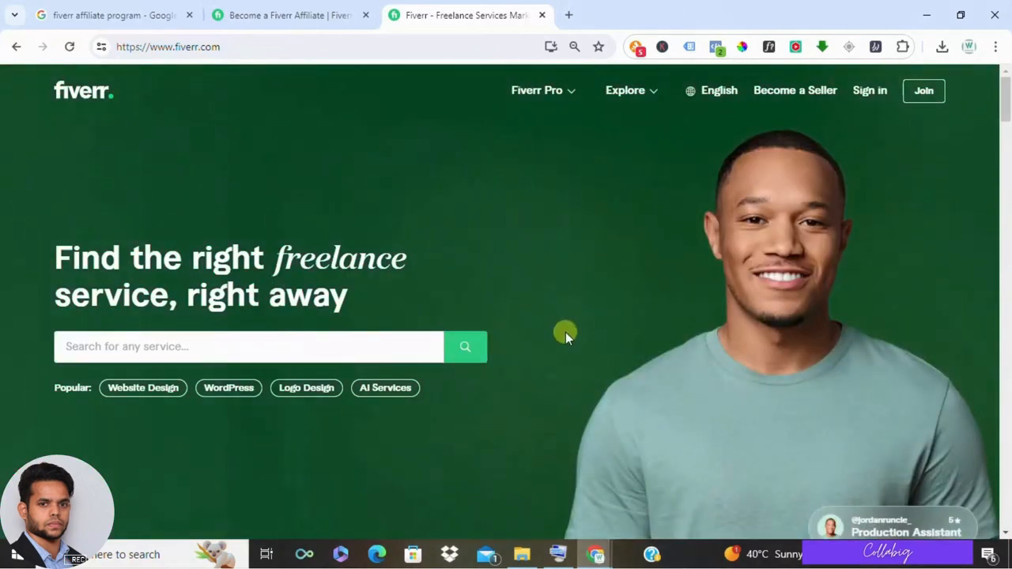
scroll("down", 3)
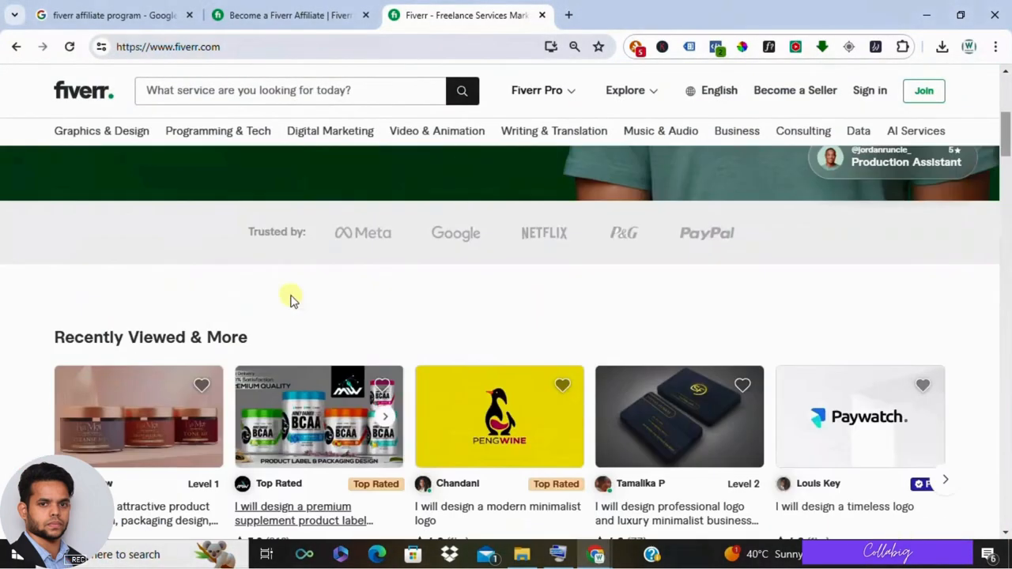
mouse_move(411, 304)
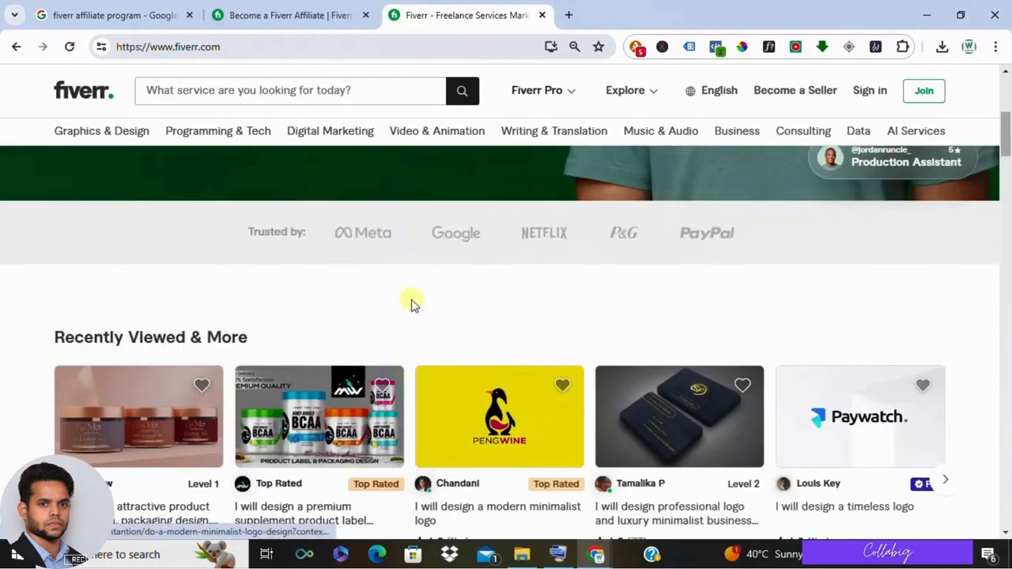
scroll("down", 3)
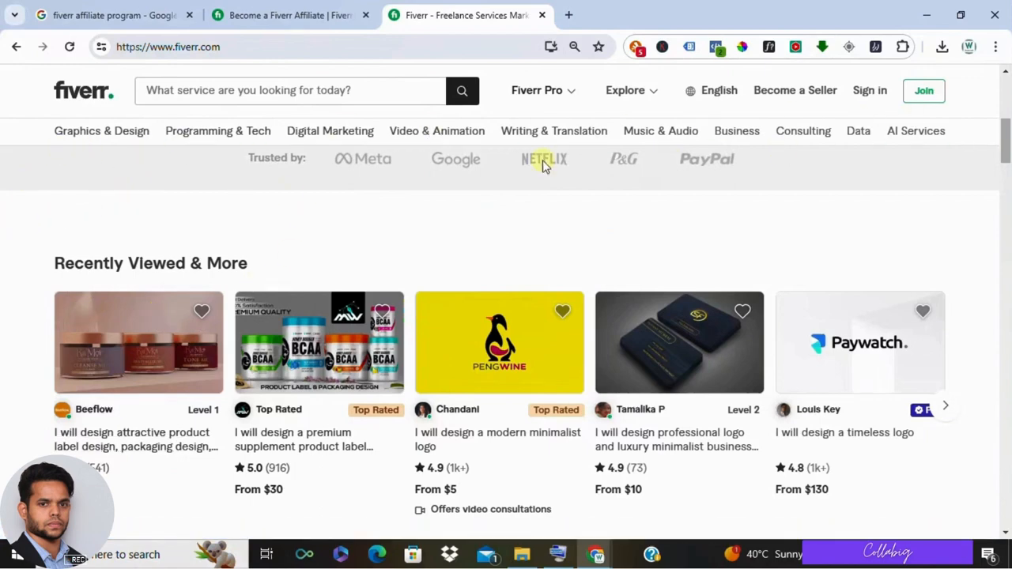
mouse_move(482, 224)
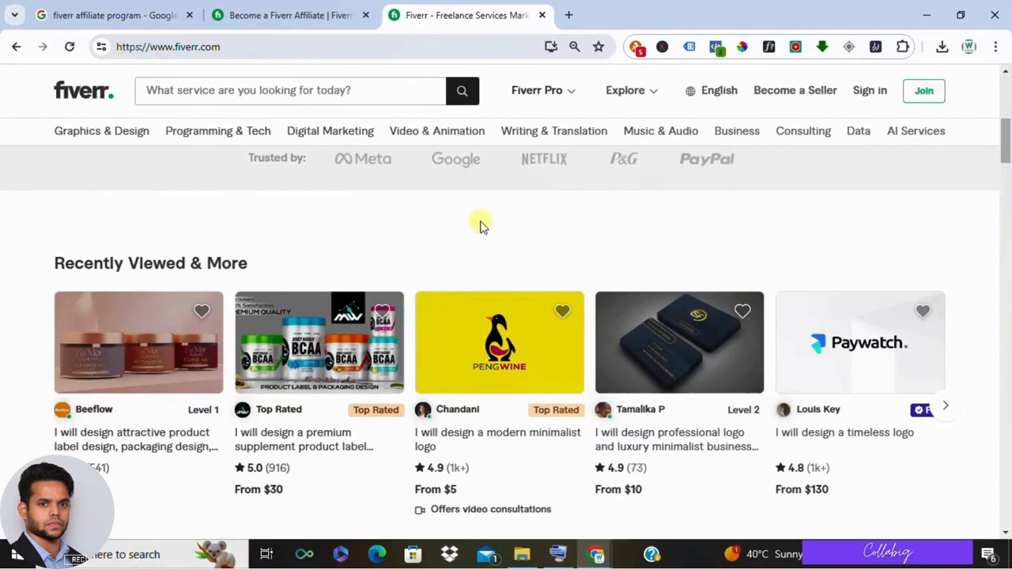
mouse_move(340, 220)
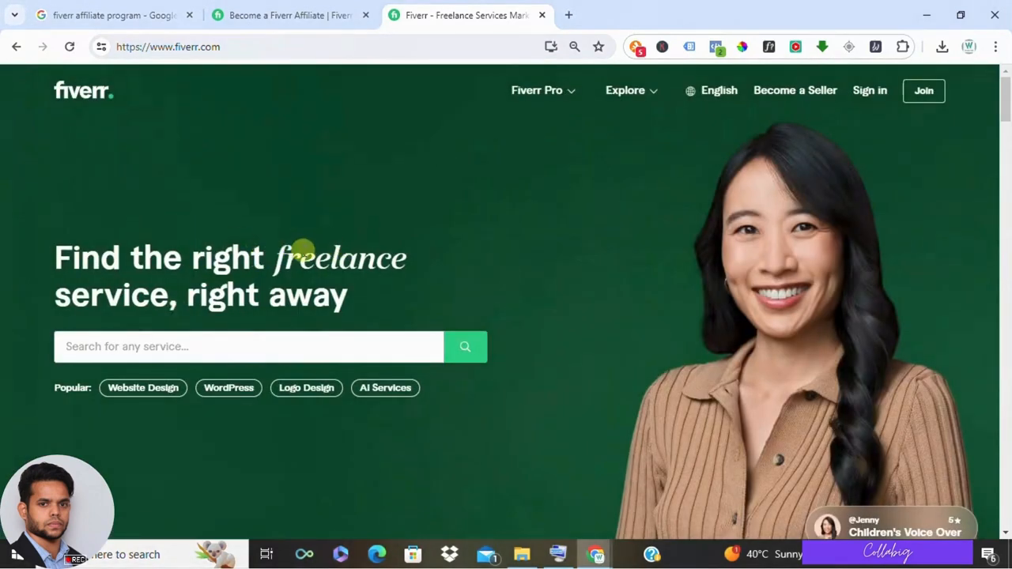
scroll("down", 3)
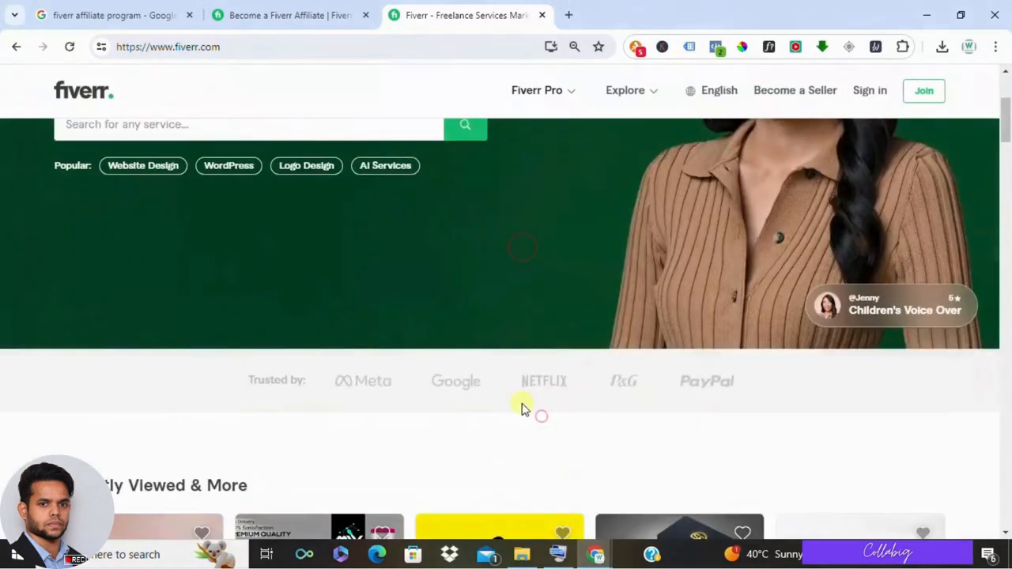
scroll("down", 3)
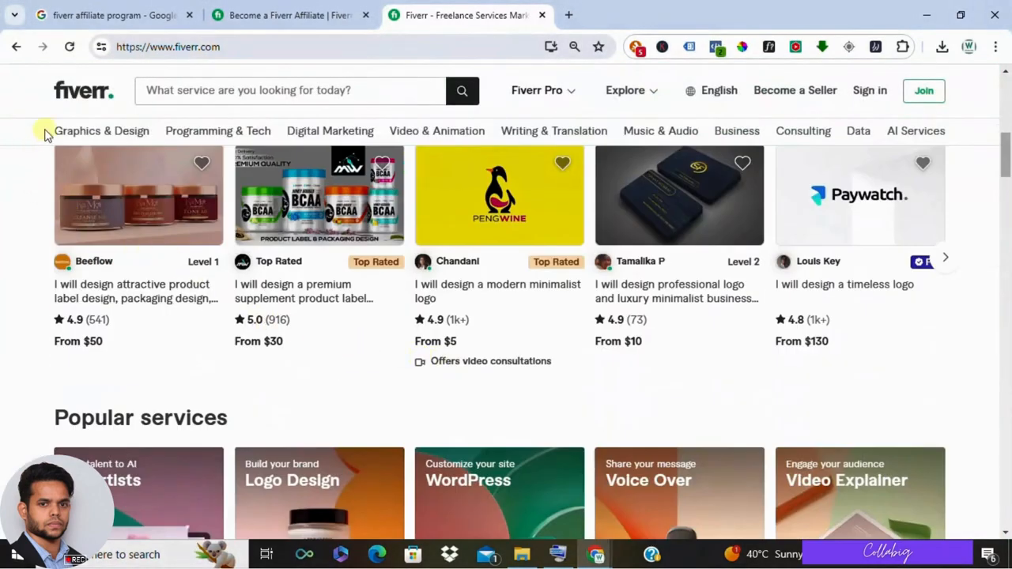
left_click(101, 129)
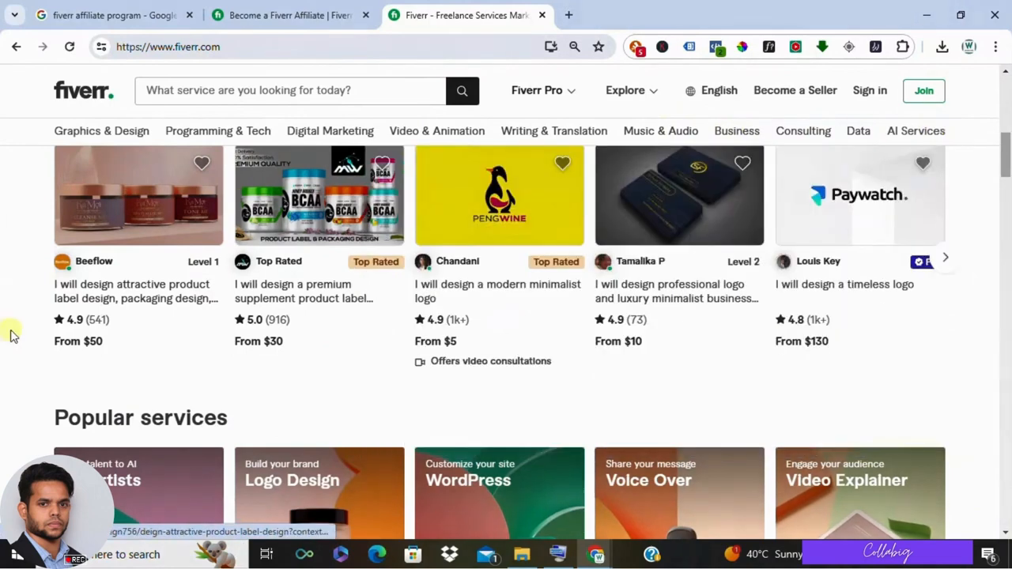
scroll("up", 3)
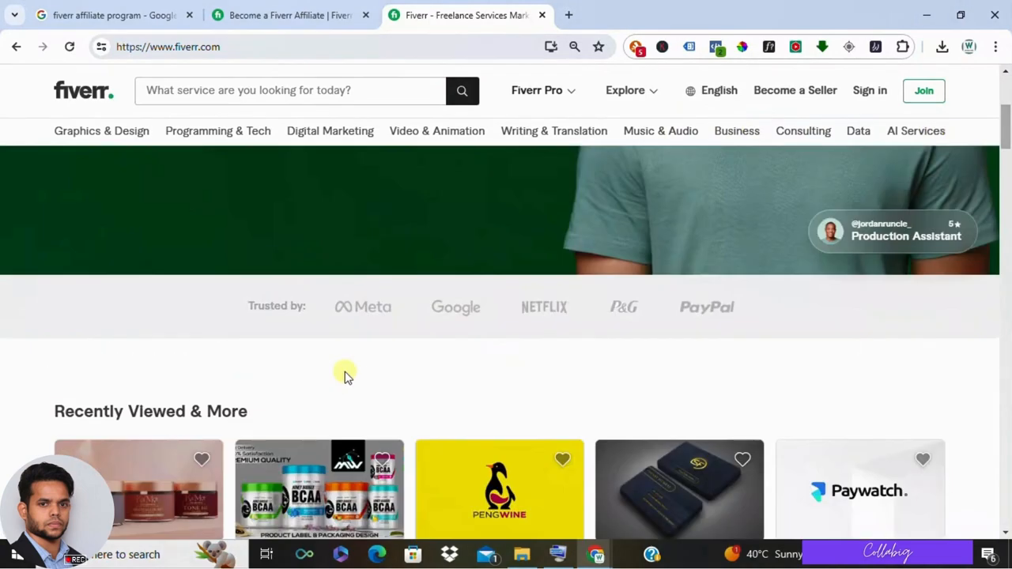
scroll("up", 3)
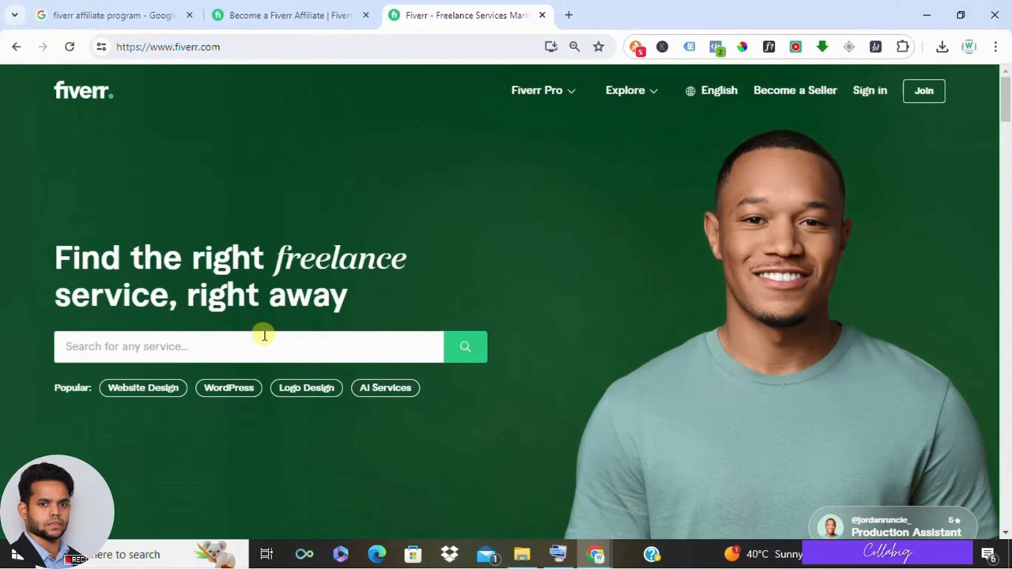
mouse_move(145, 174)
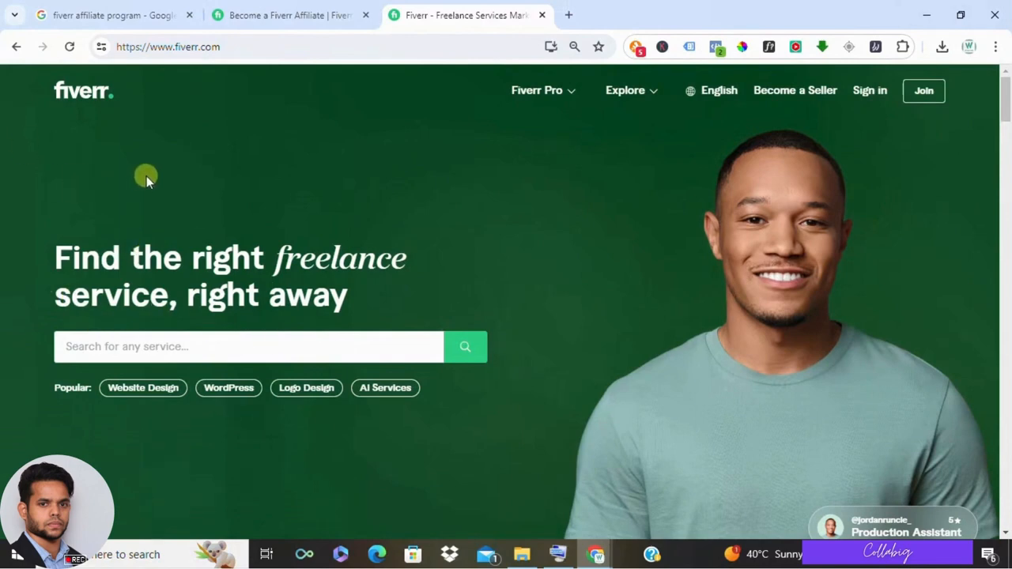
Step: Return to the 'fiverr affiliate program' Google results and switch to the Become a Fiverr Affiliate page
left_click(110, 14)
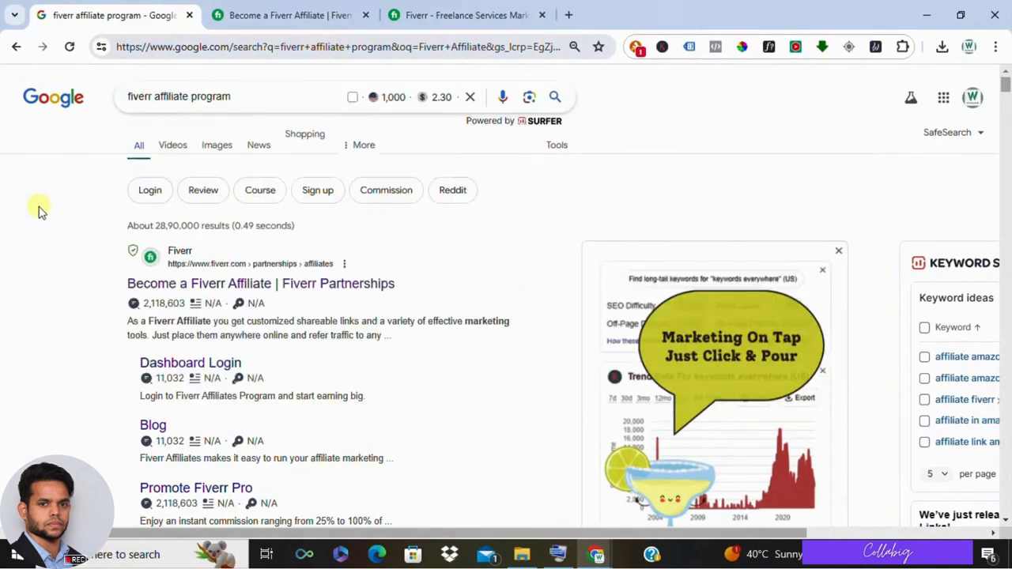
left_click(288, 15)
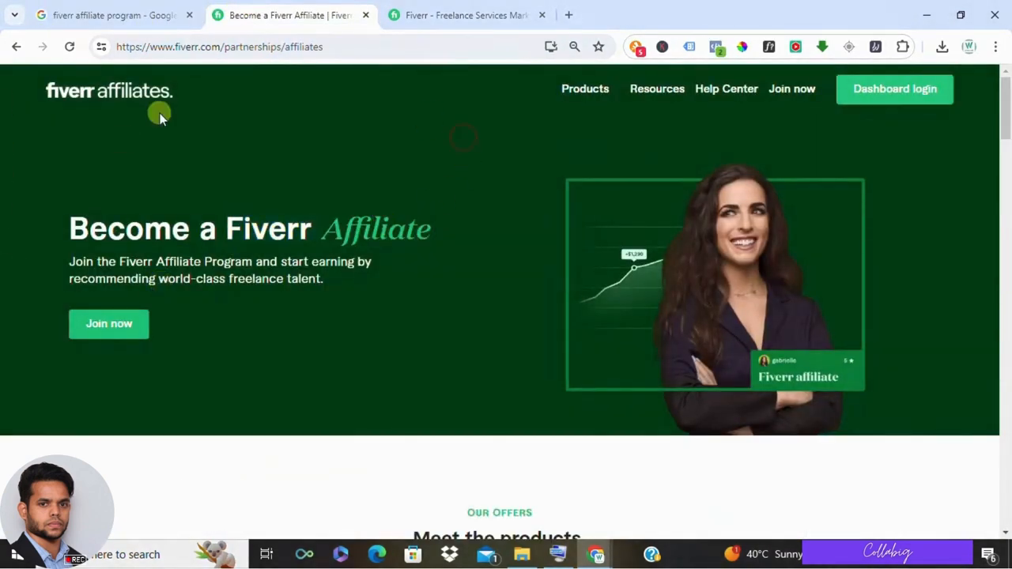
mouse_move(452, 219)
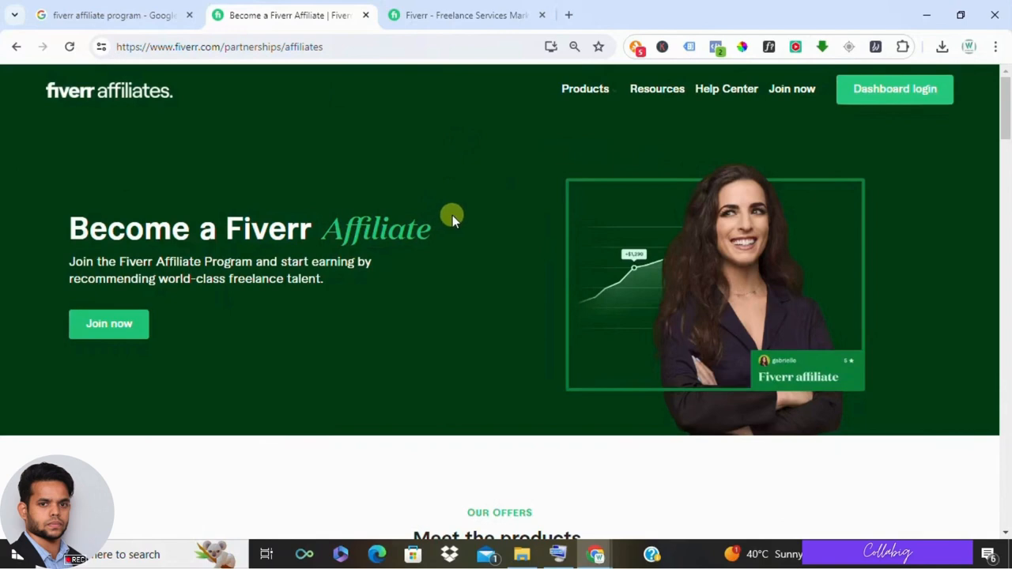
mouse_move(443, 214)
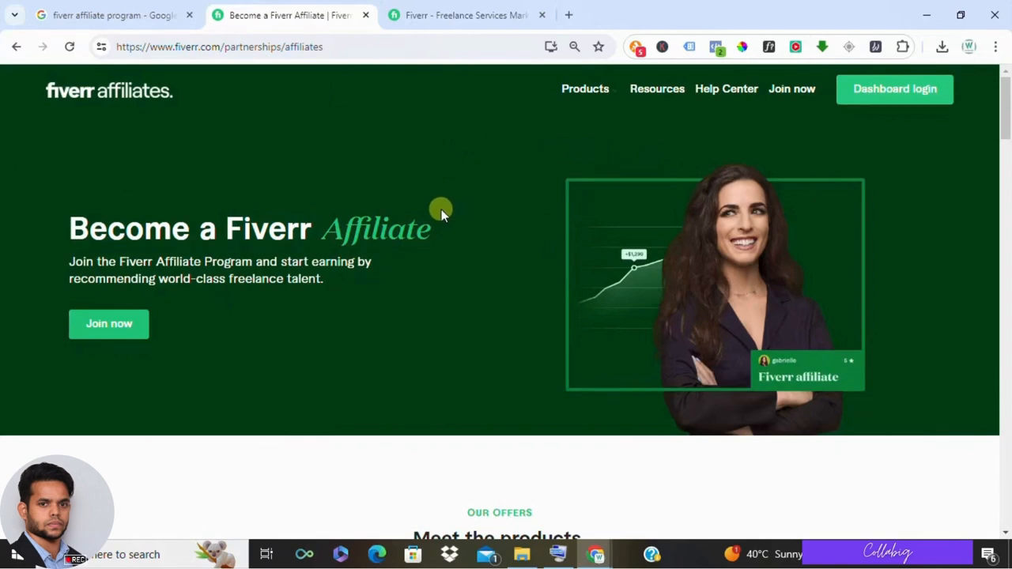
scroll("down", 3)
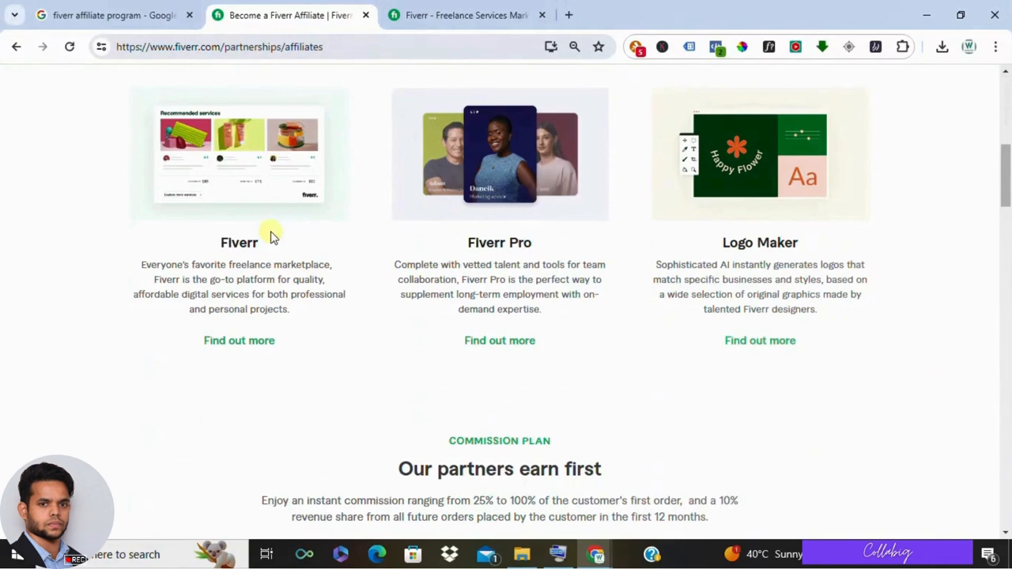
scroll("up", 3)
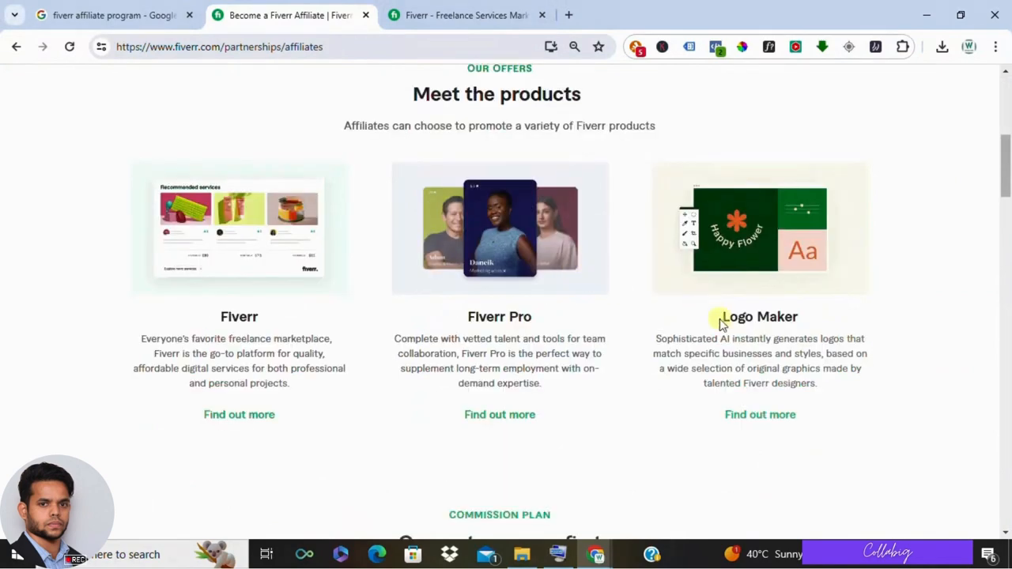
mouse_move(250, 338)
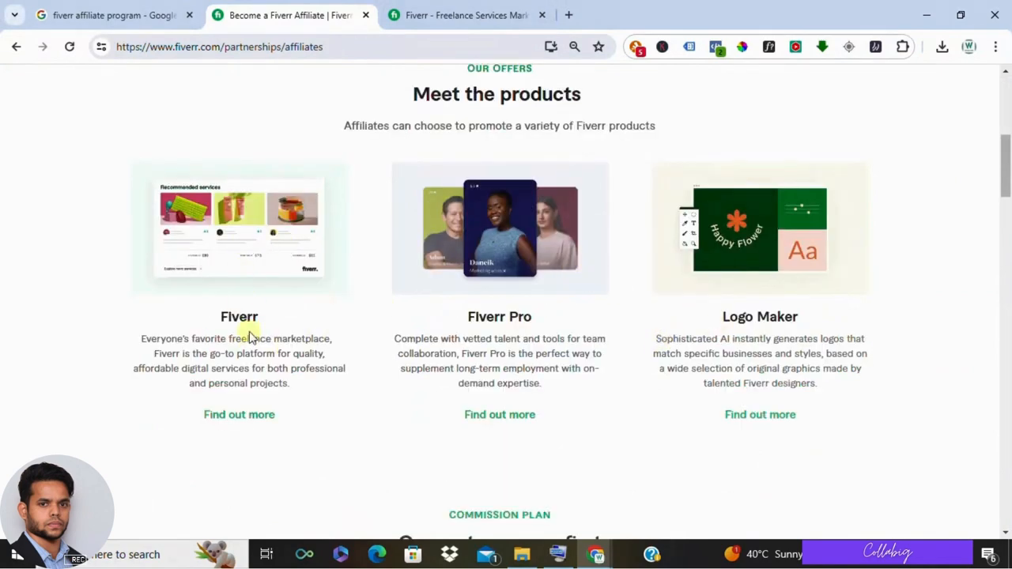
mouse_move(609, 335)
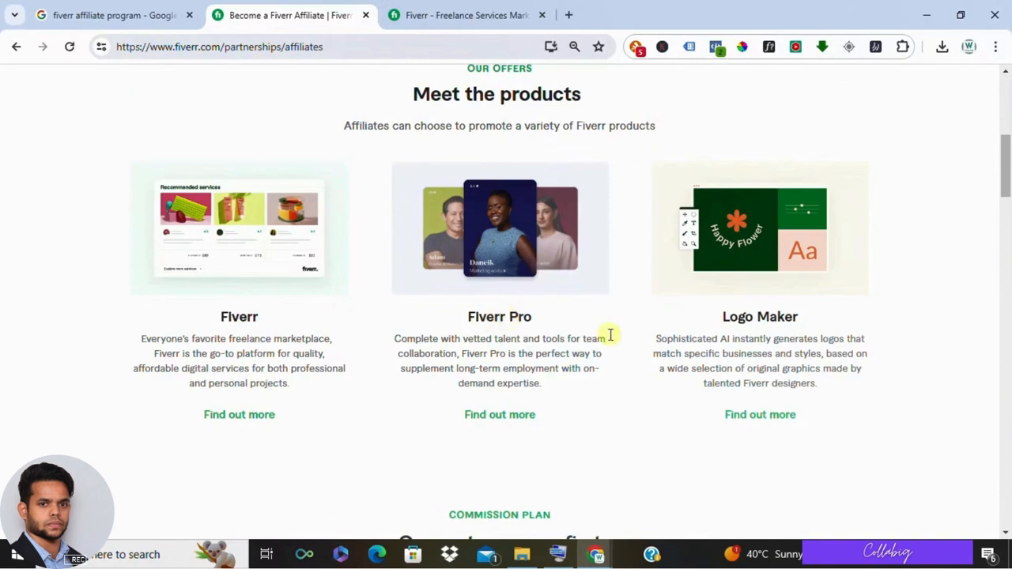
mouse_move(462, 326)
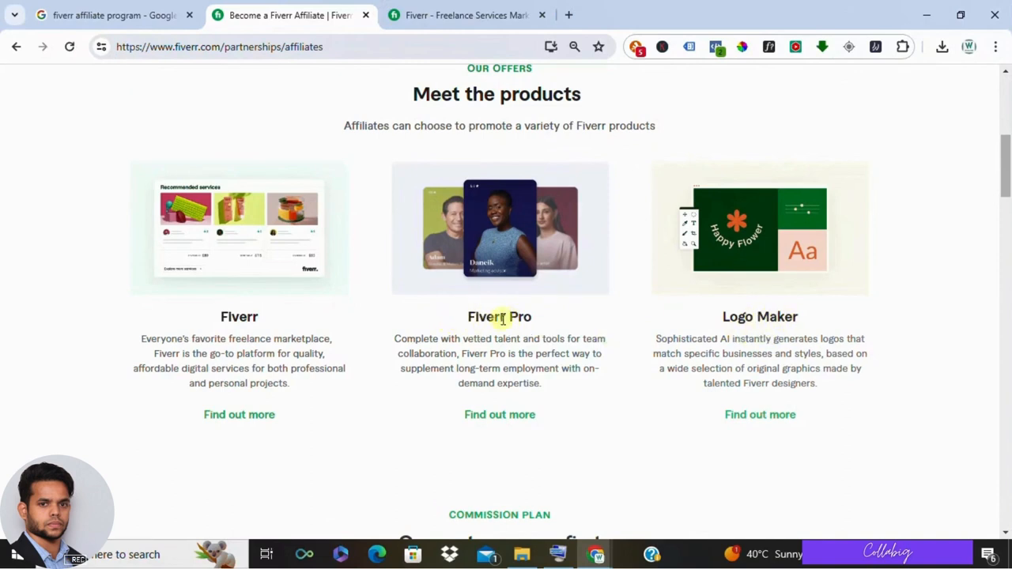
scroll("down", 3)
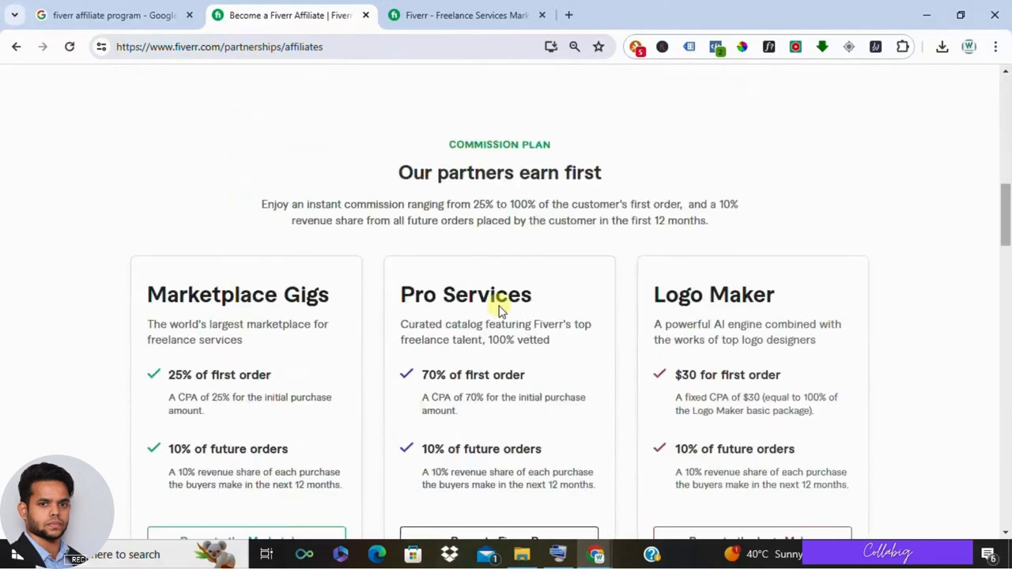
scroll("down", 3)
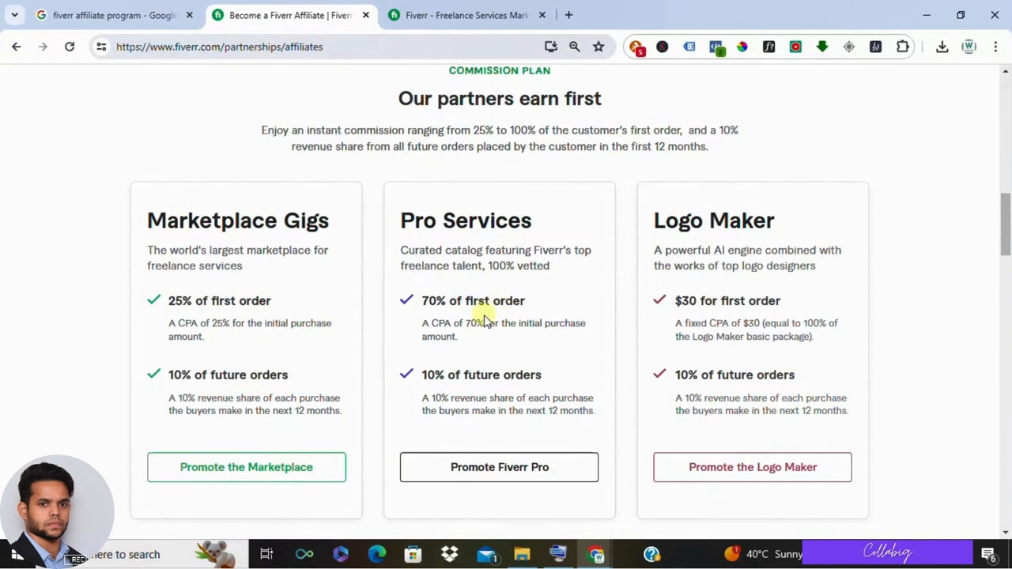
mouse_move(285, 225)
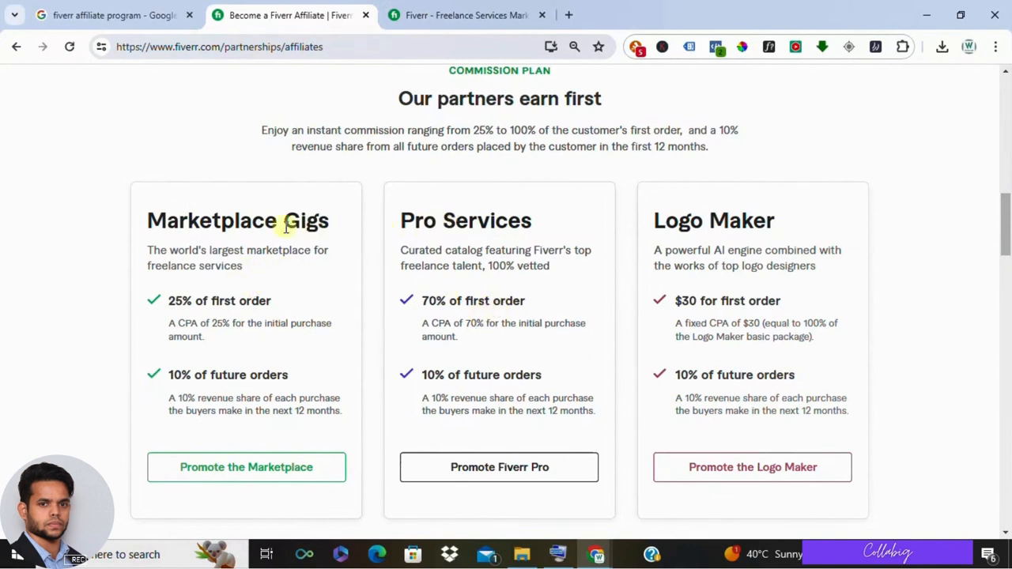
left_click_drag(155, 297, 303, 375)
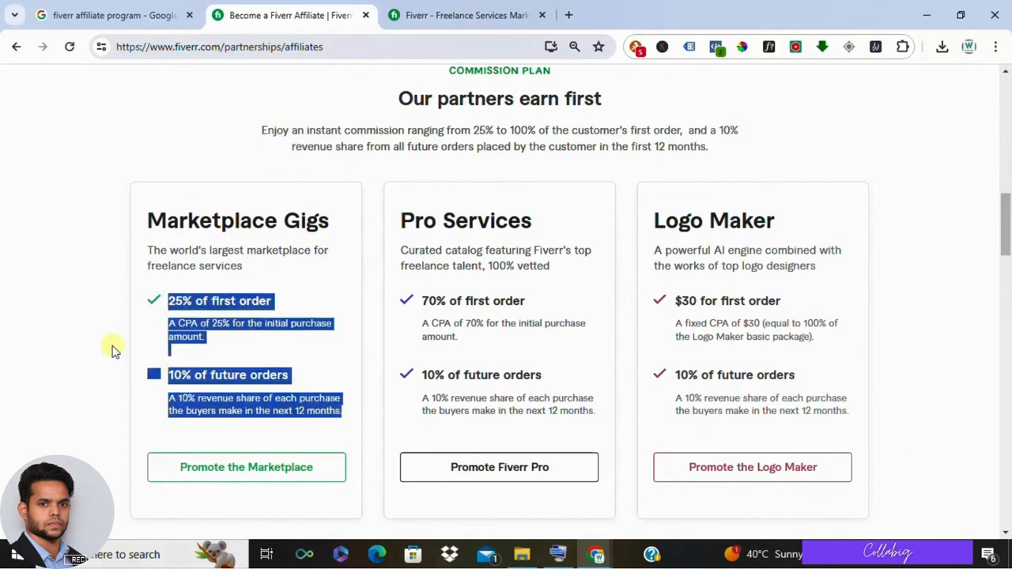
left_click(111, 348)
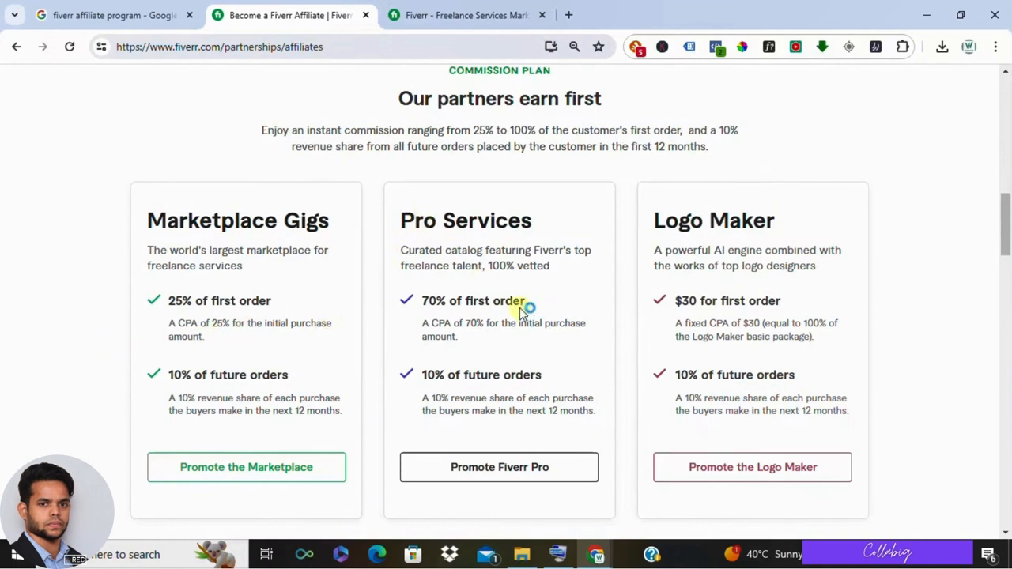
left_click_drag(421, 300, 567, 387)
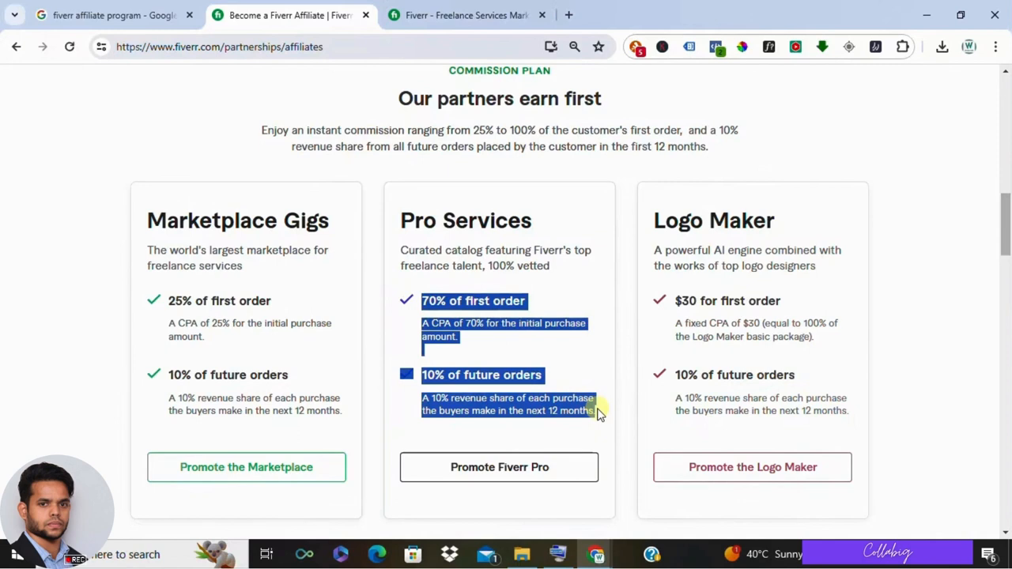
mouse_move(387, 272)
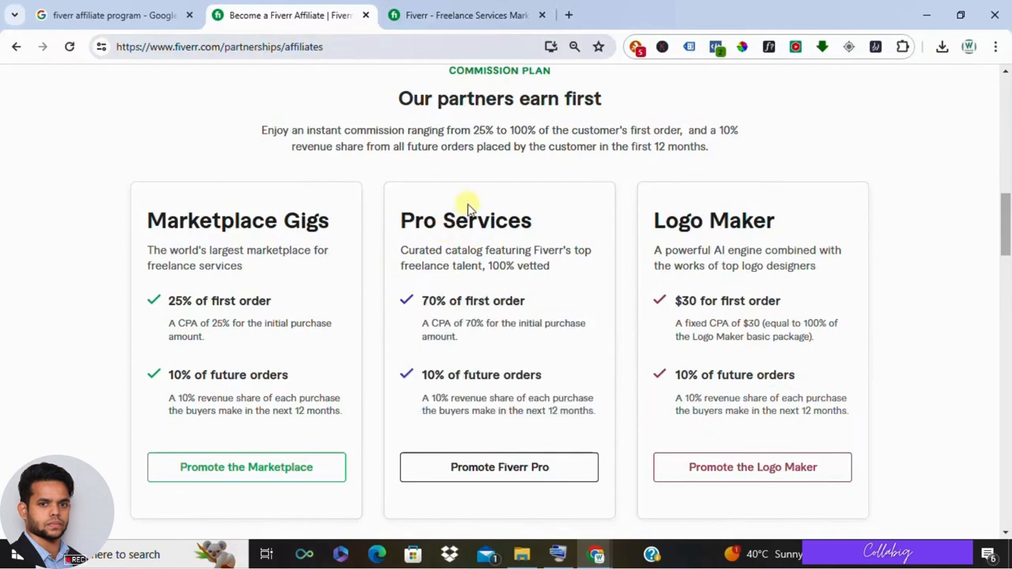
mouse_move(452, 241)
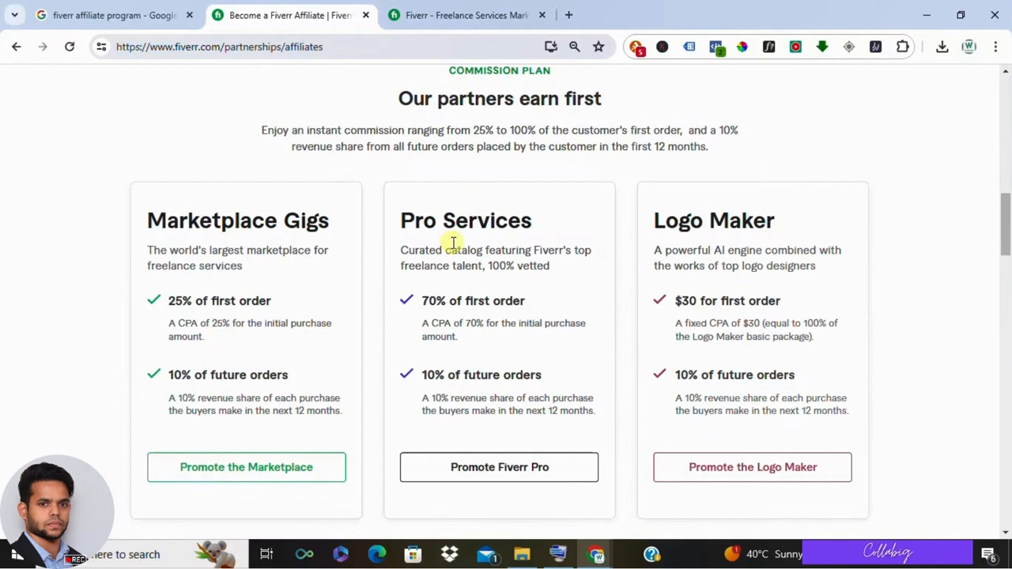
mouse_move(514, 299)
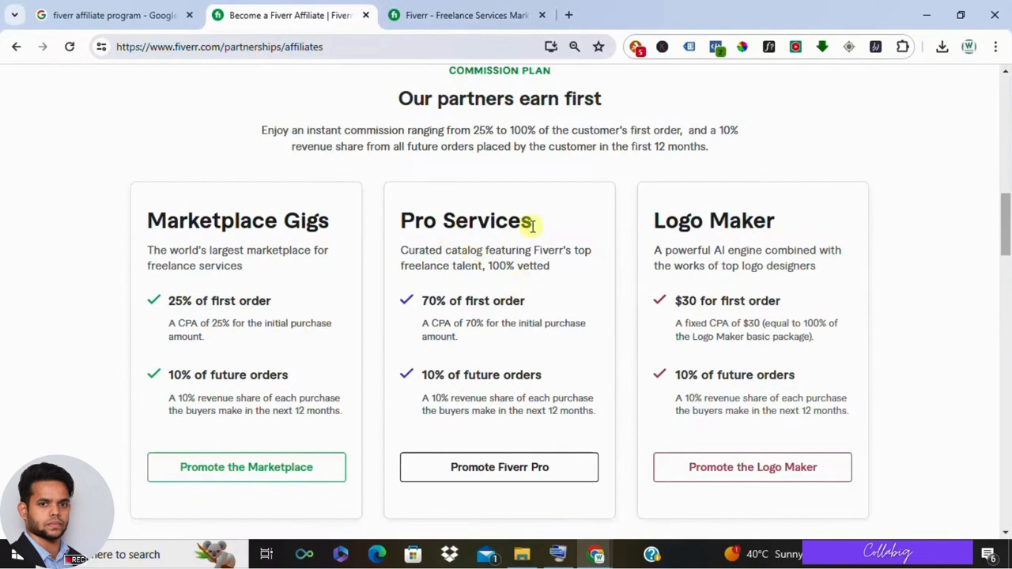
Step: Scroll down the affiliates page past the partner types, benefits and FAQs
scroll("down", 3)
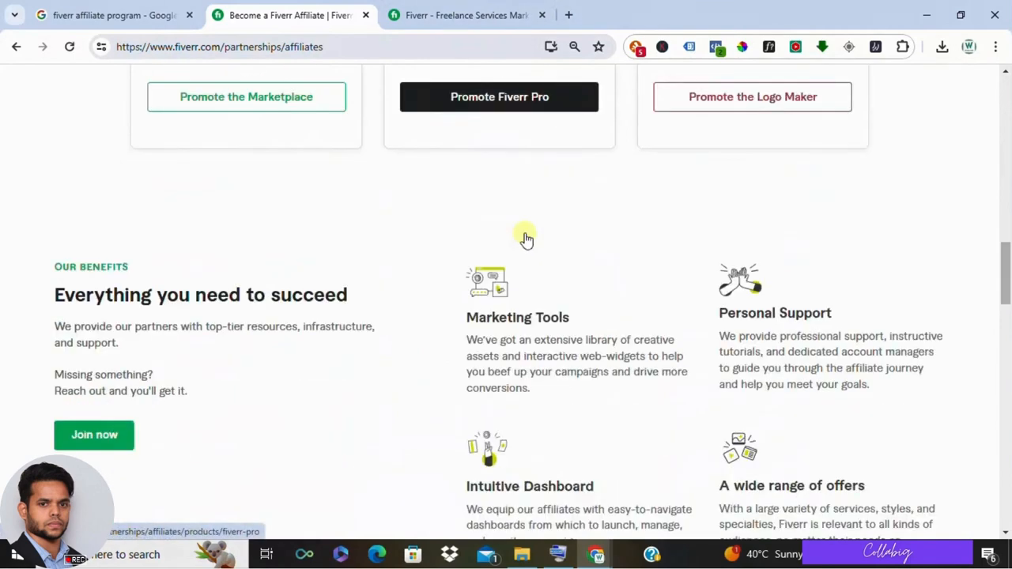
scroll("down", 3)
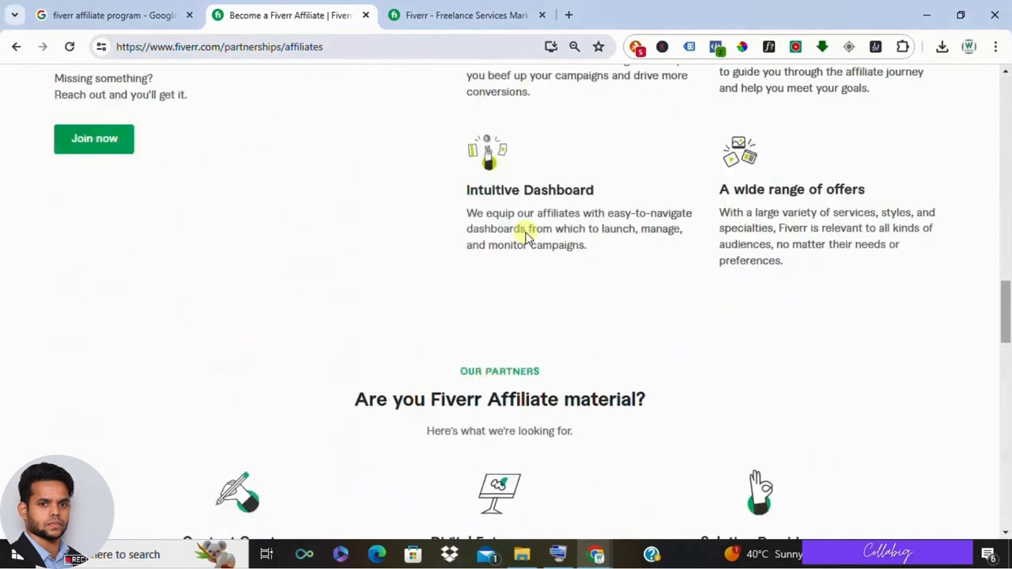
scroll("down", 3)
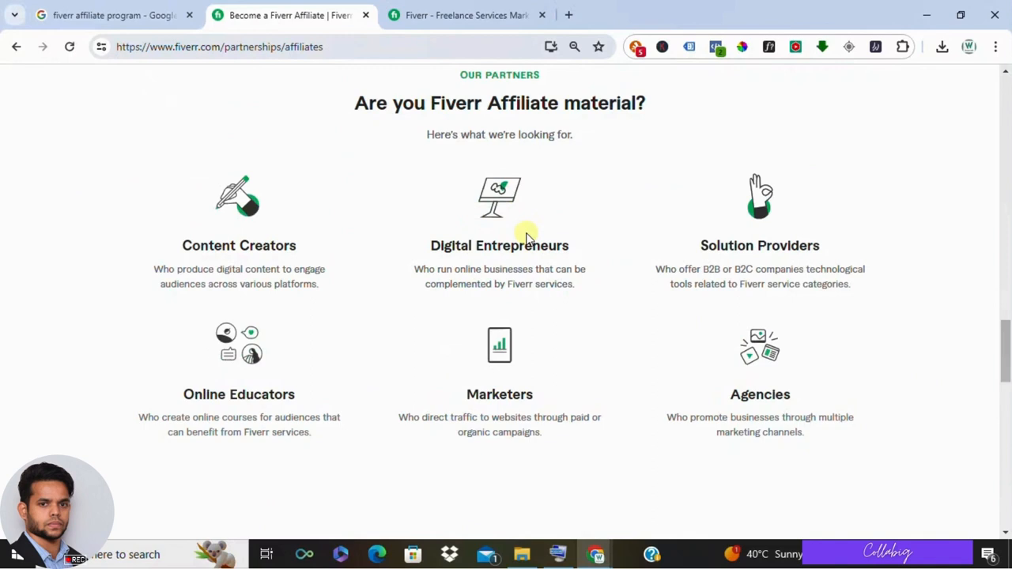
mouse_move(528, 235)
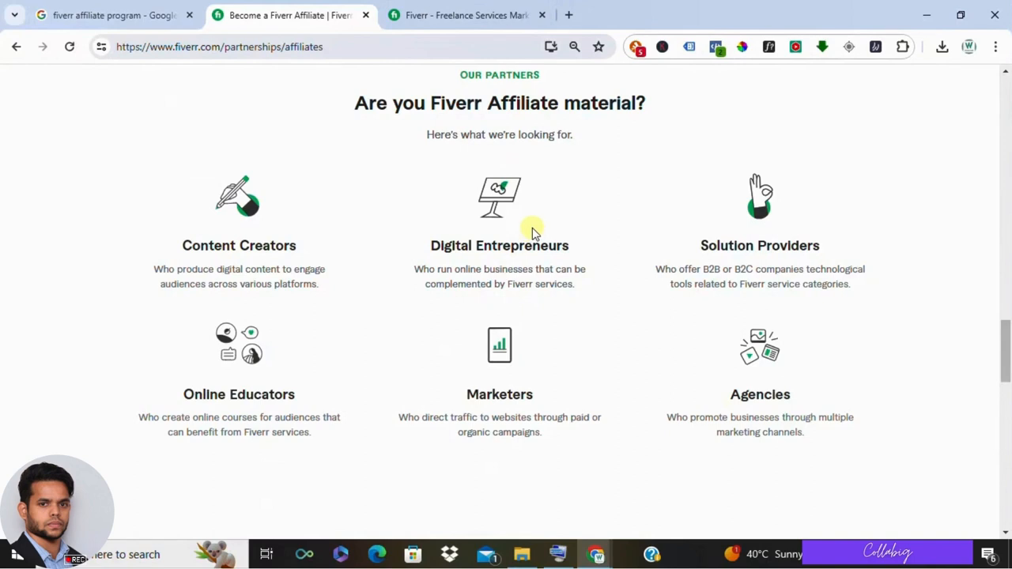
mouse_move(523, 236)
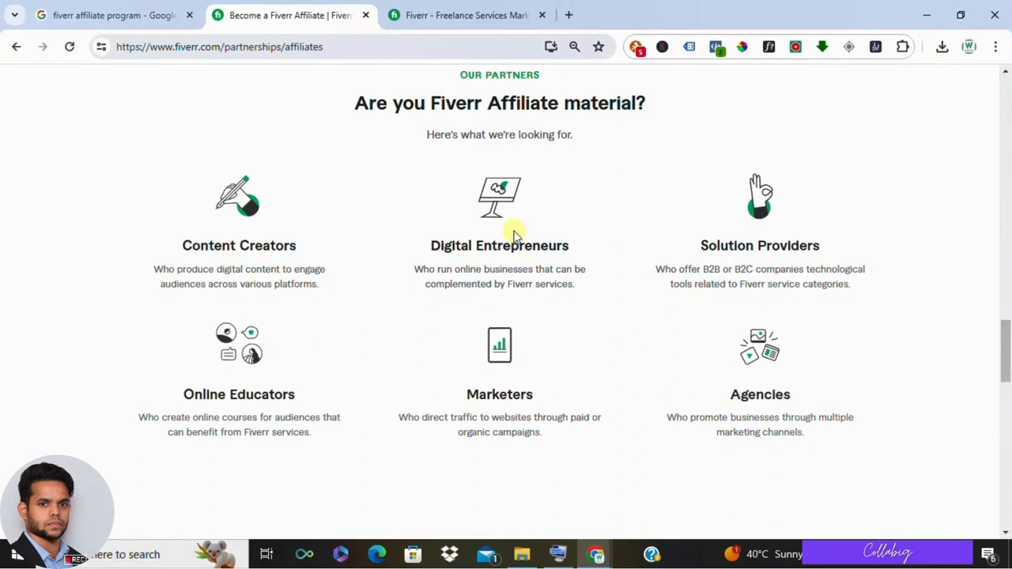
mouse_move(509, 250)
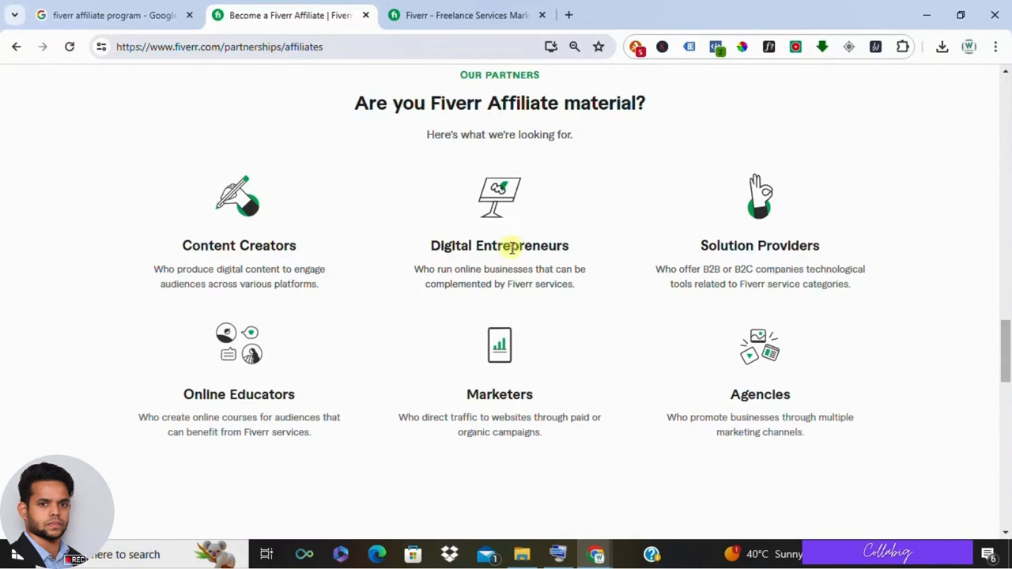
mouse_move(593, 377)
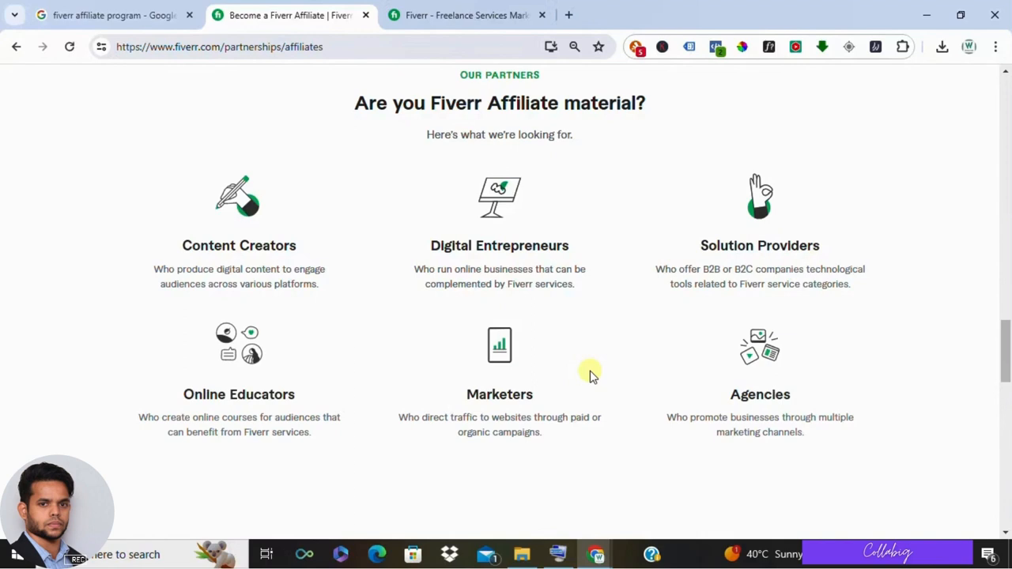
scroll("down", 3)
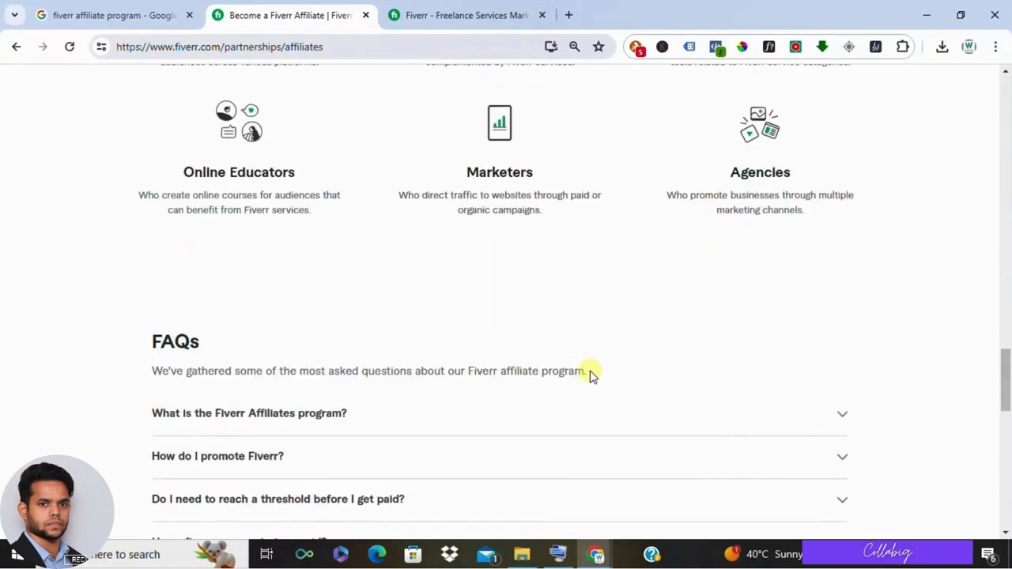
scroll("down", 3)
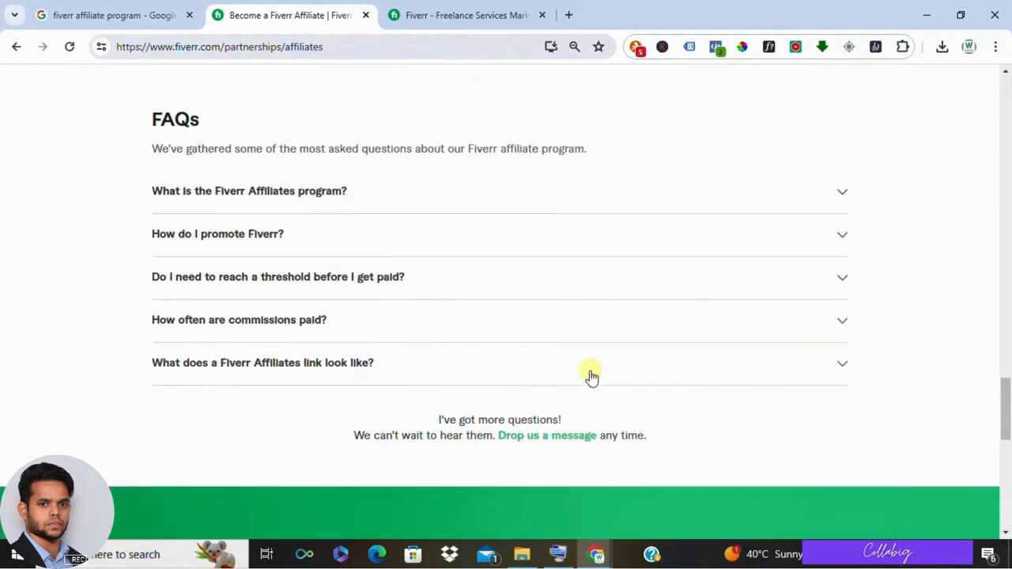
Step: Scroll back up to the 'Are you Fiverr Affiliate material?' partner section
scroll("up", 3)
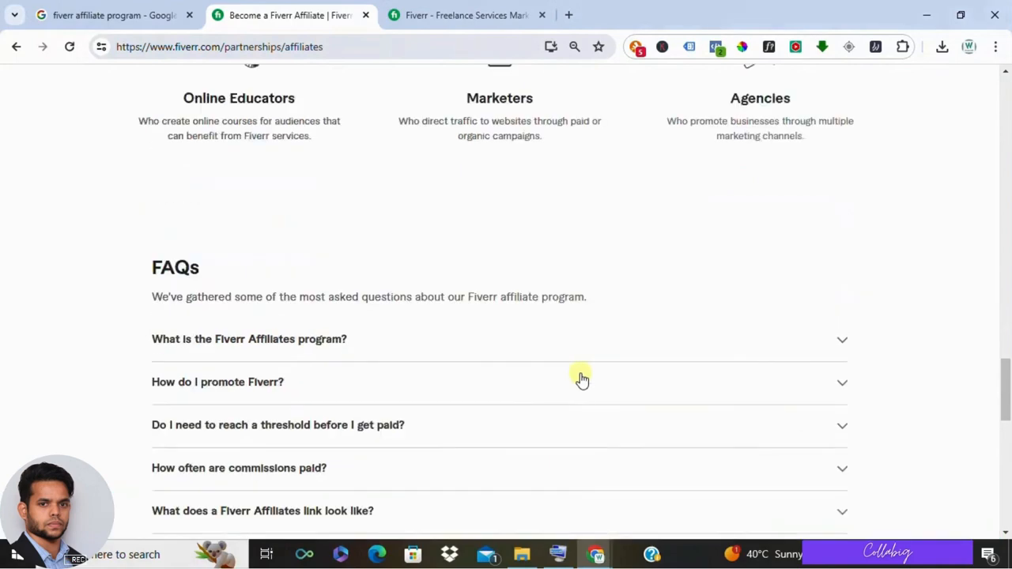
scroll("up", 3)
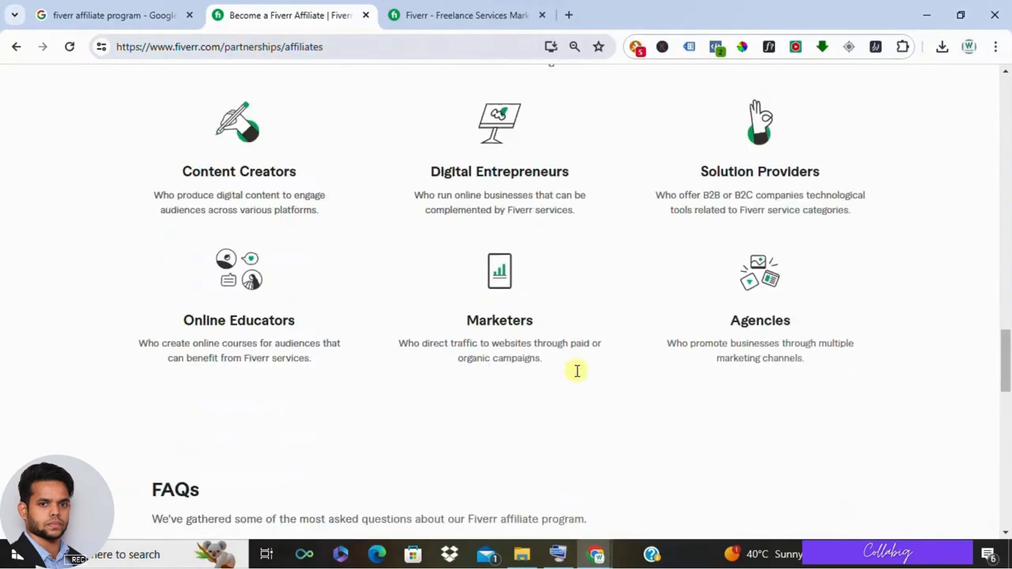
scroll("up", 3)
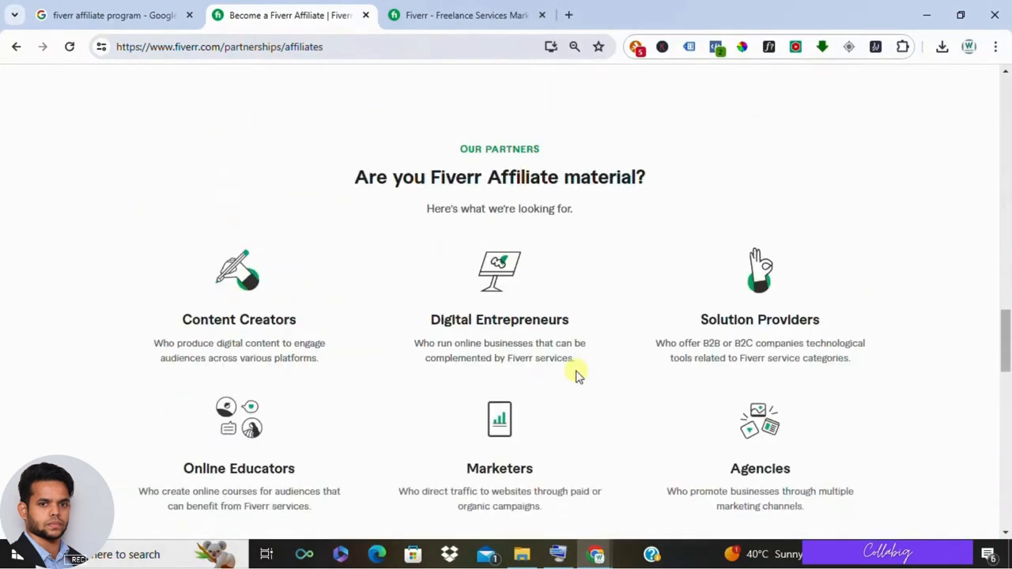
mouse_move(572, 358)
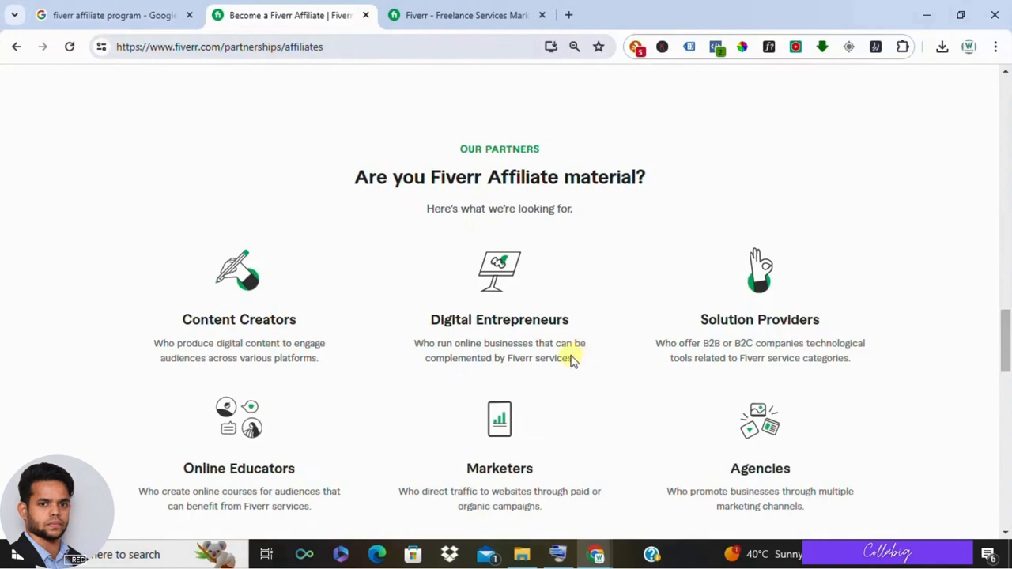
scroll("up", 3)
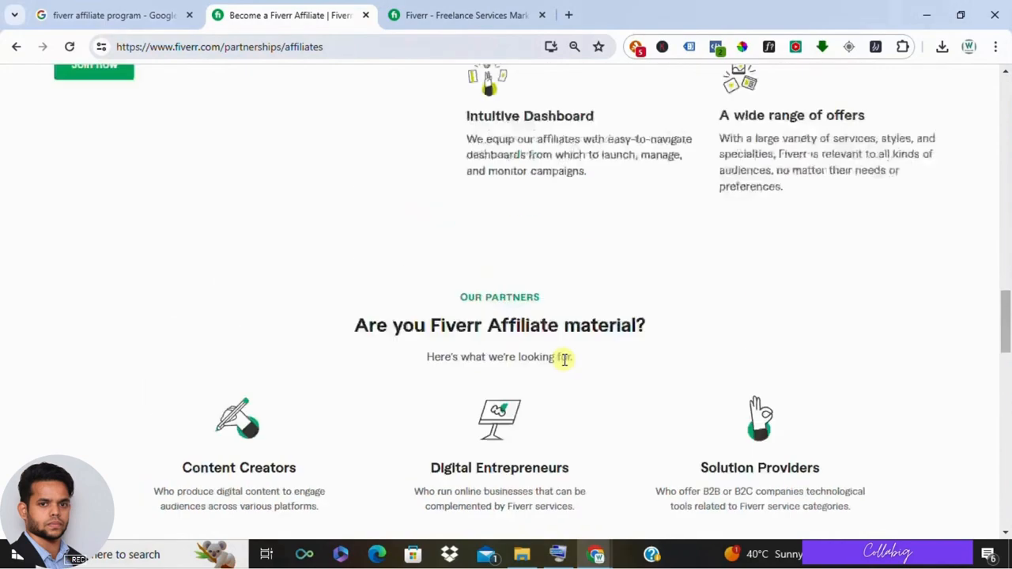
Step: Glance at the Fiverr marketplace homepage gigs, then return to the affiliates page banner
scroll("up", 3)
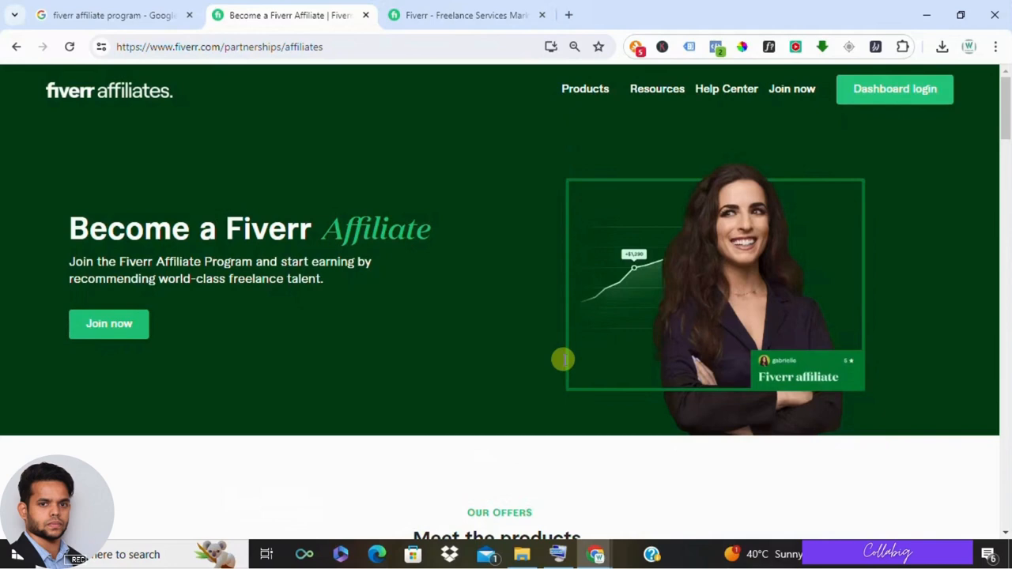
mouse_move(530, 356)
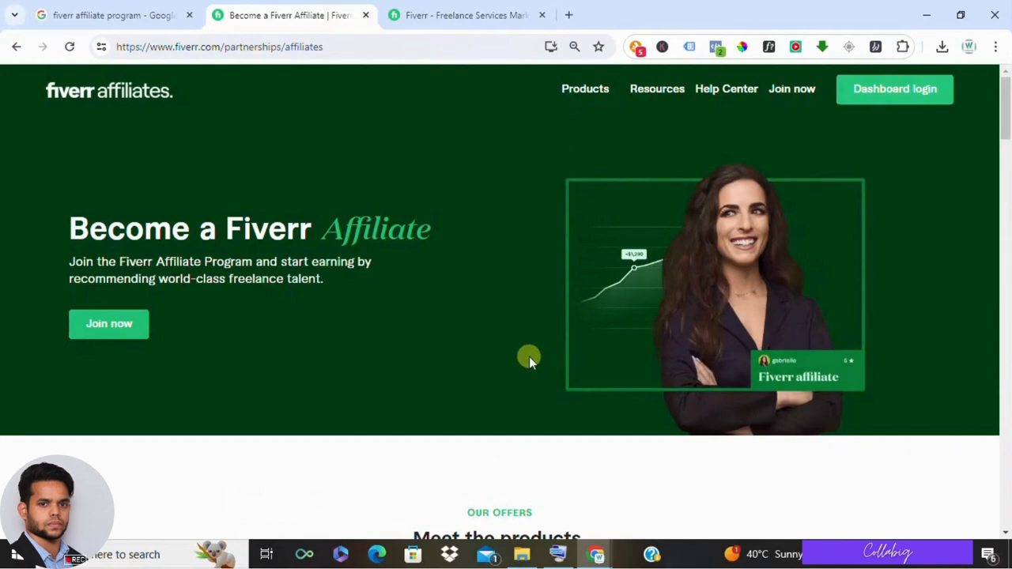
left_click(466, 16)
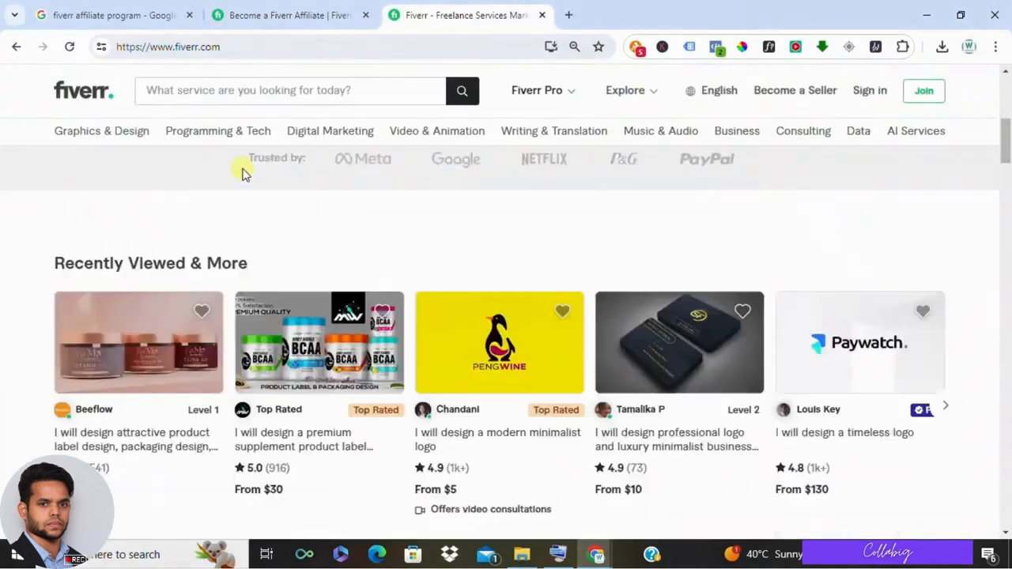
scroll("down", 3)
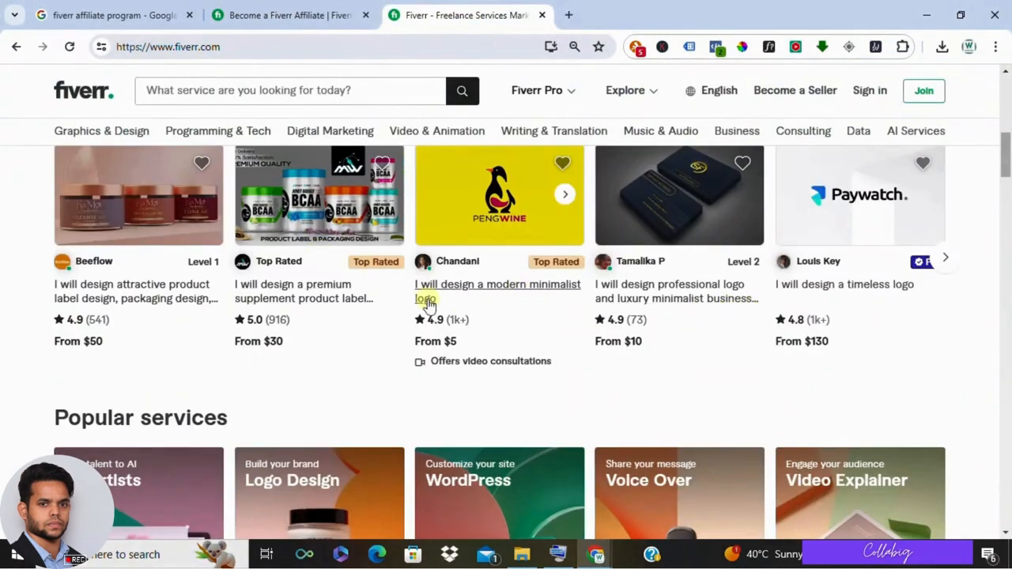
left_click(291, 16)
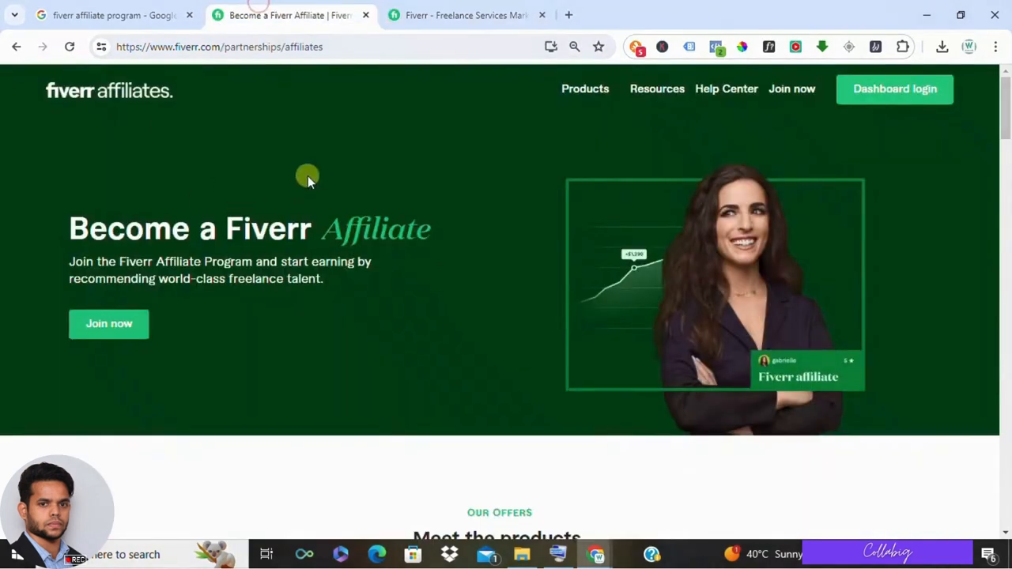
mouse_move(462, 278)
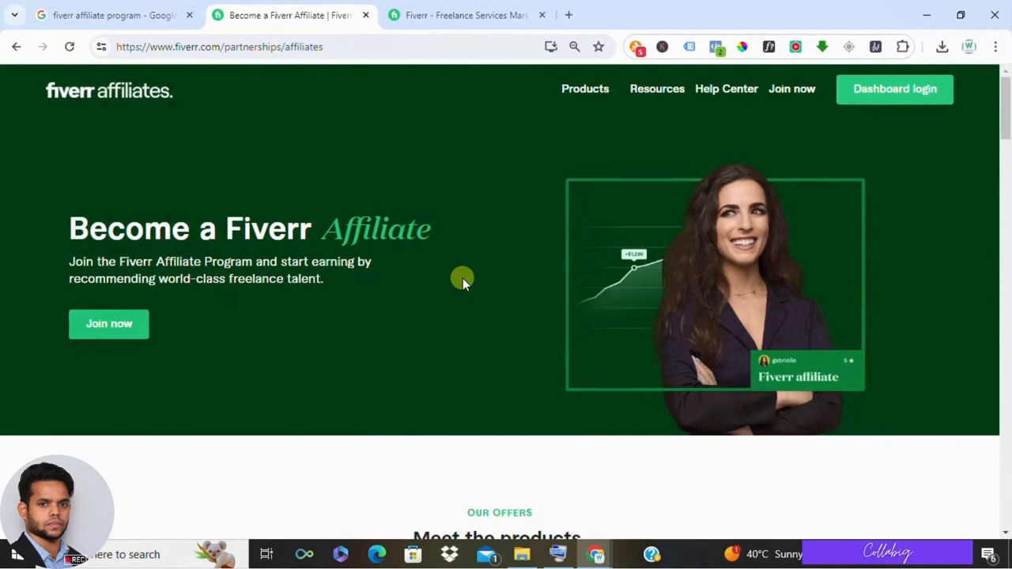
mouse_move(401, 234)
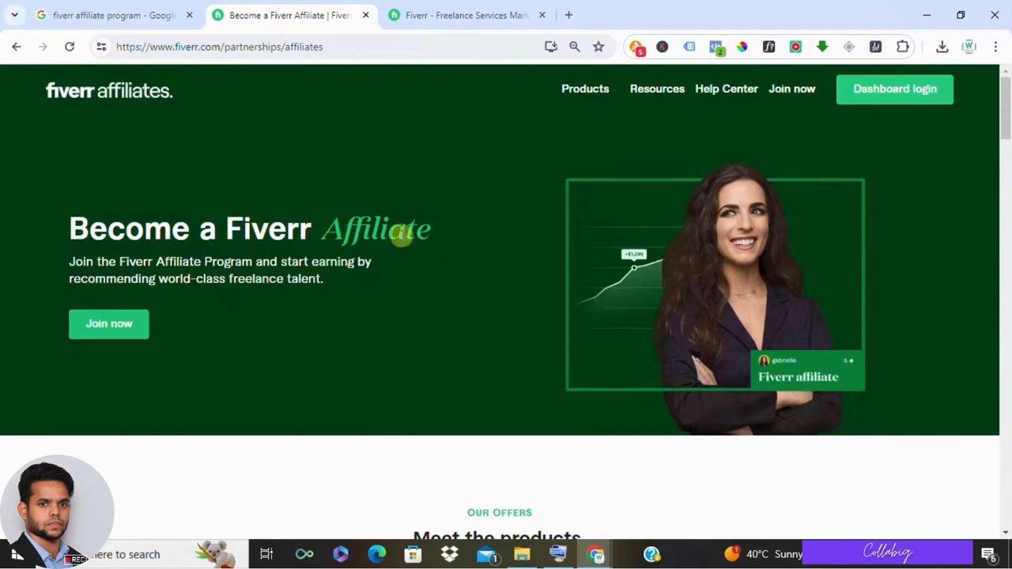
mouse_move(494, 218)
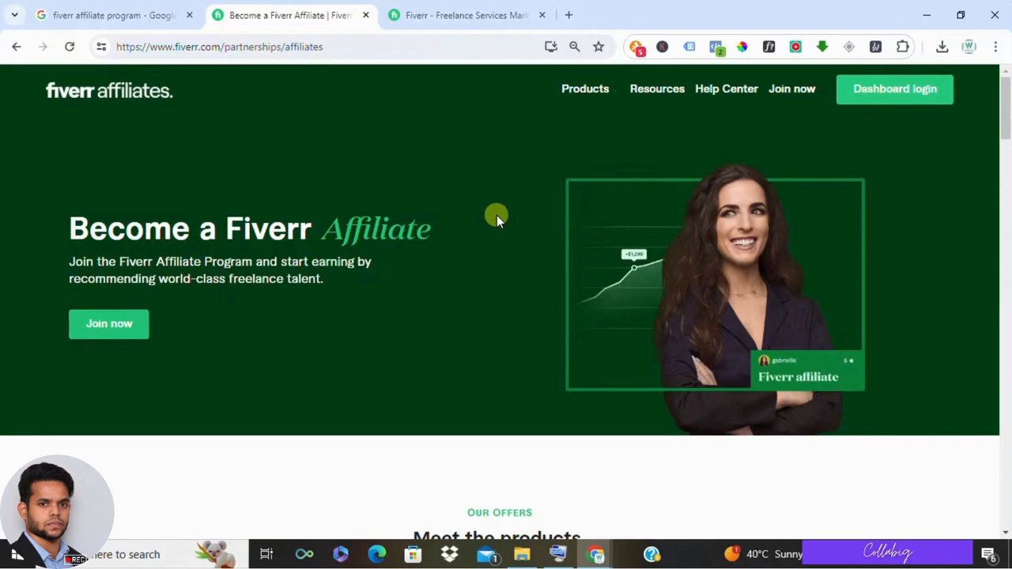
mouse_move(495, 196)
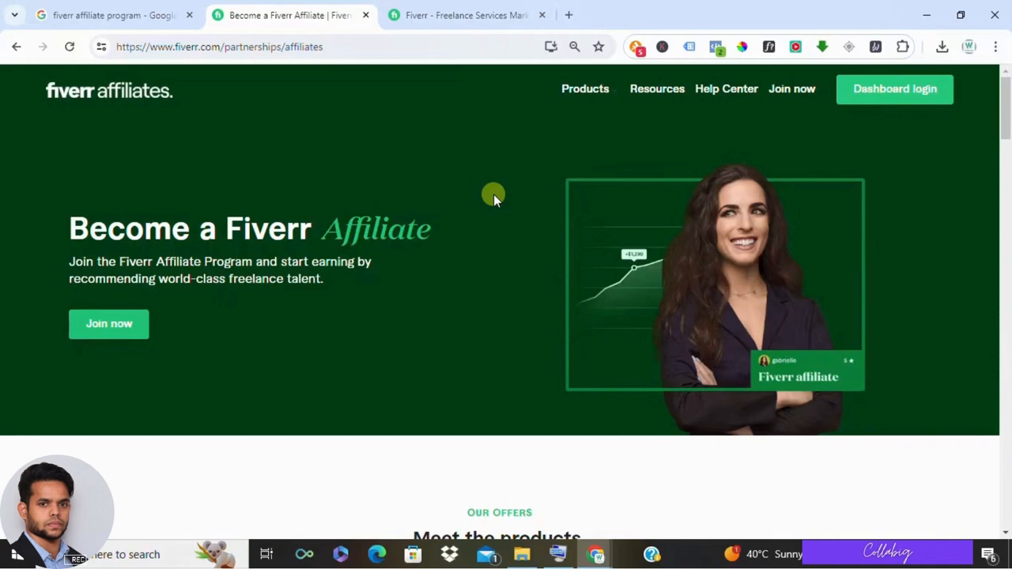
mouse_move(490, 194)
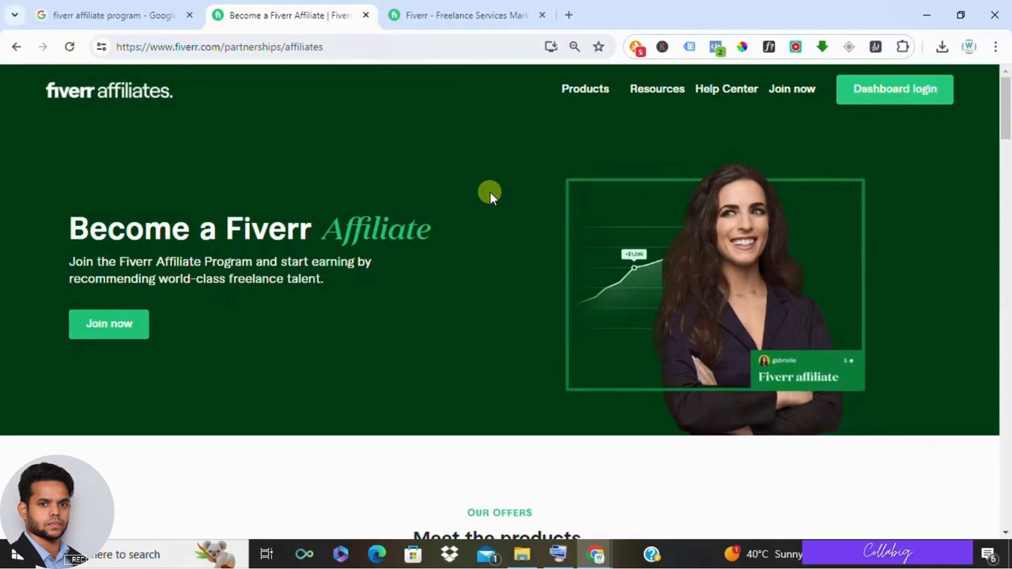